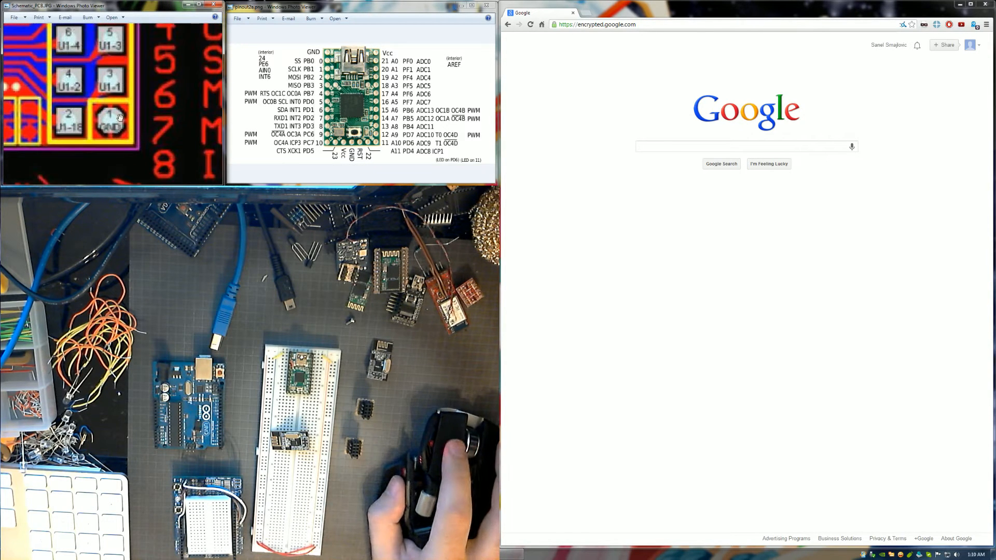
pyautogui.moveTo(97, 102)
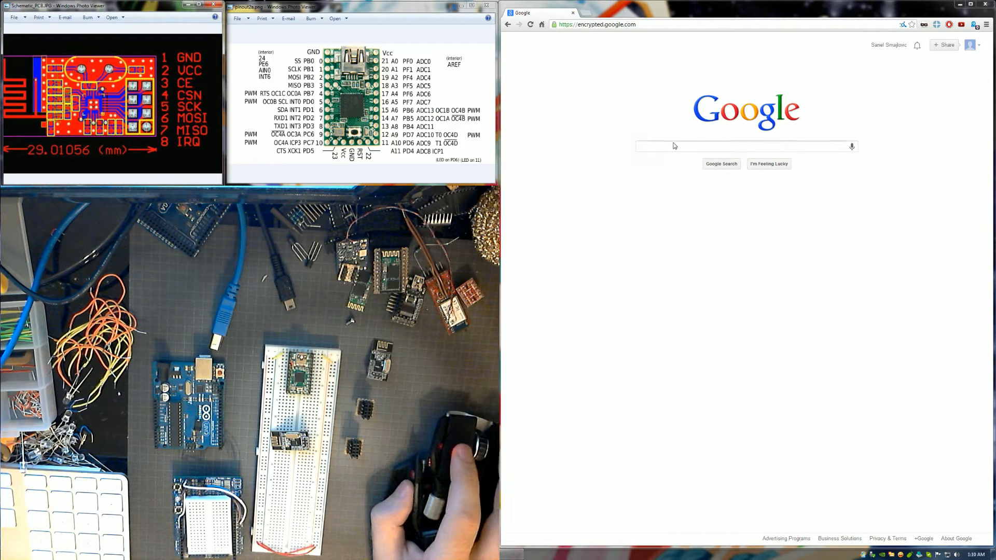
# Step: Search Google for 'nrf24l01 arduino'
pyautogui.click(745, 147)
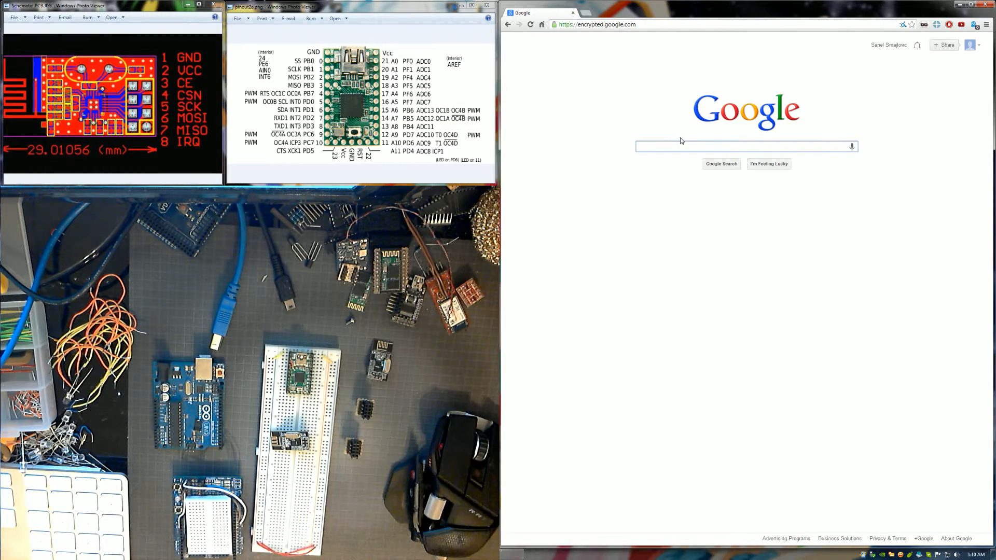
pyautogui.write('irf24l01 arduino')
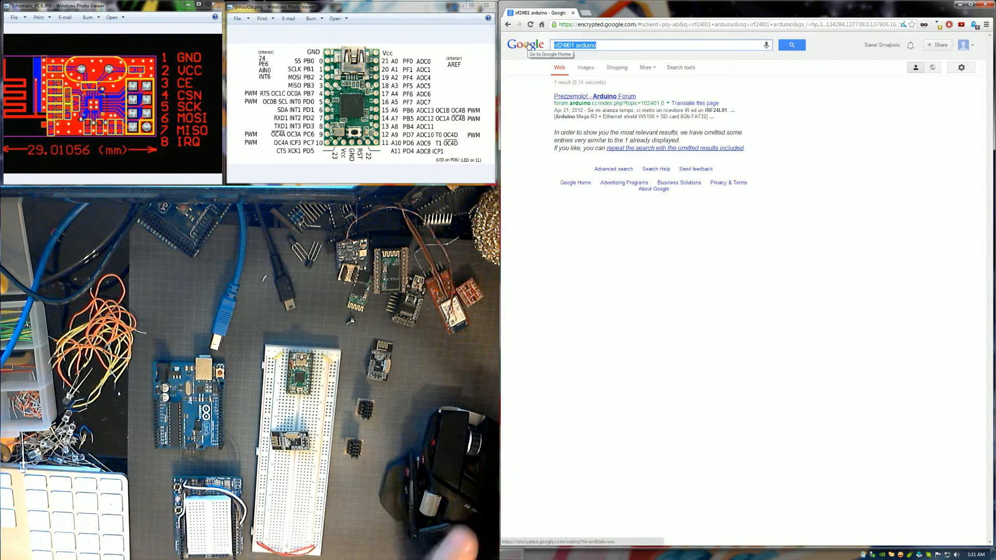
pyautogui.write('nrf24')
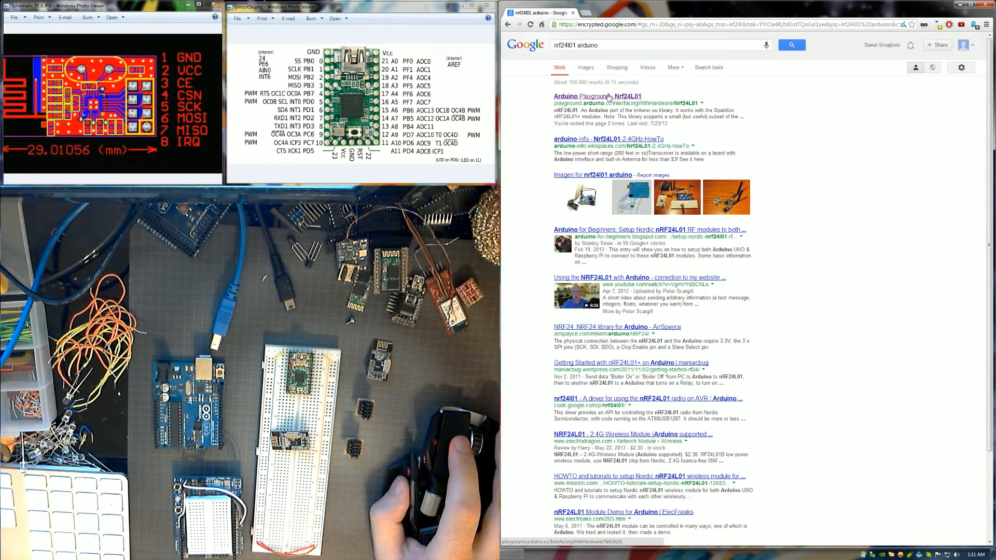
# Step: Read the Arduino Playground nRF24L01 page's pins and methods, then reopen it from results
pyautogui.click(595, 95)
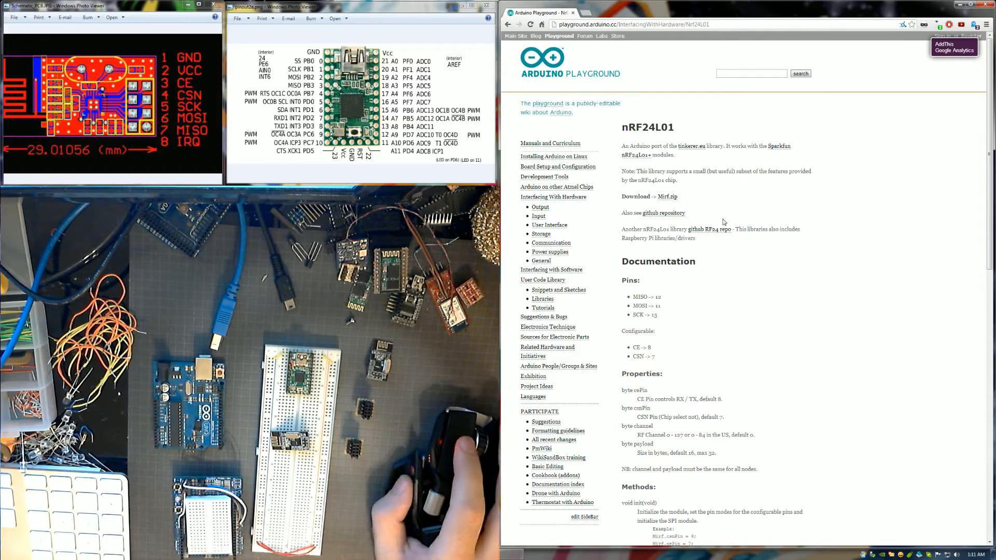
pyautogui.scroll(-3)
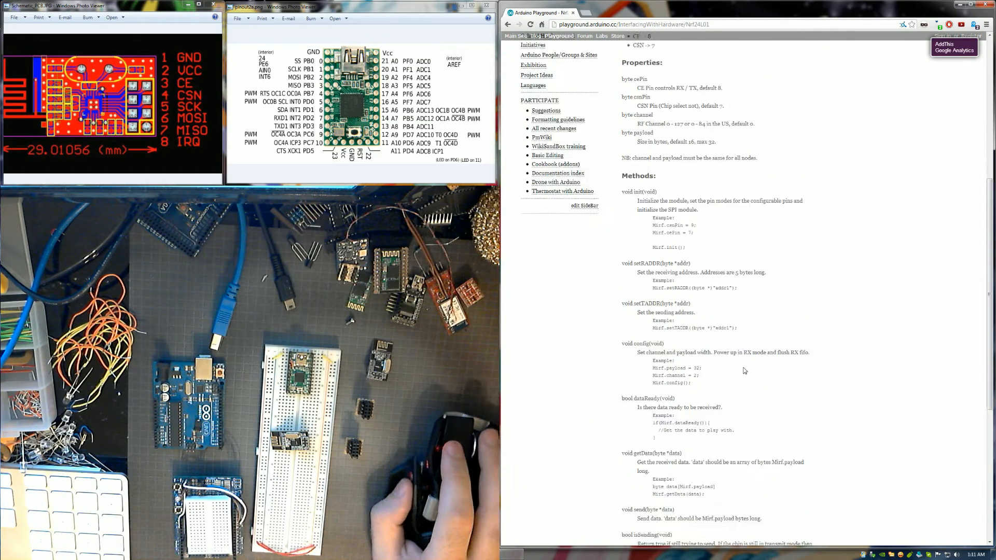
pyautogui.scroll(3)
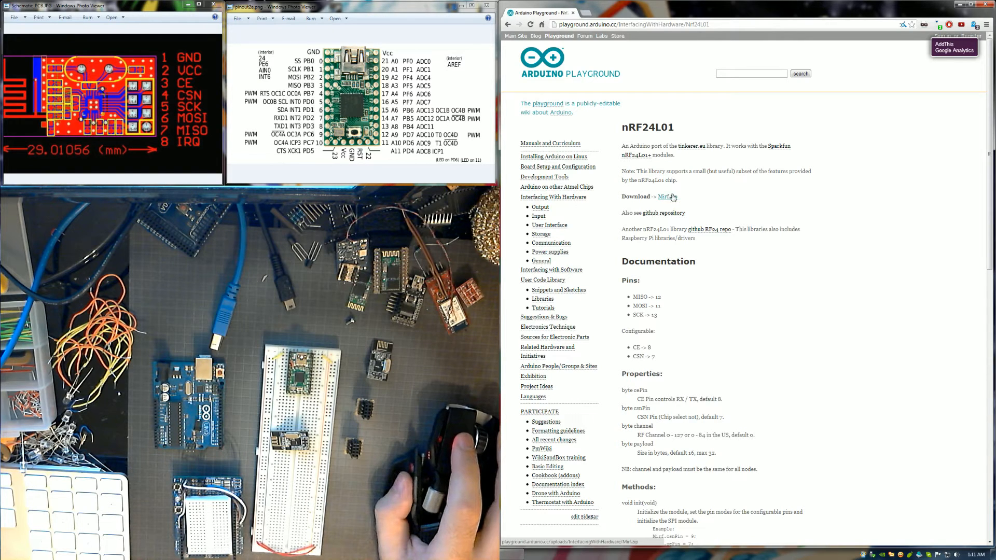
pyautogui.scroll(-3)
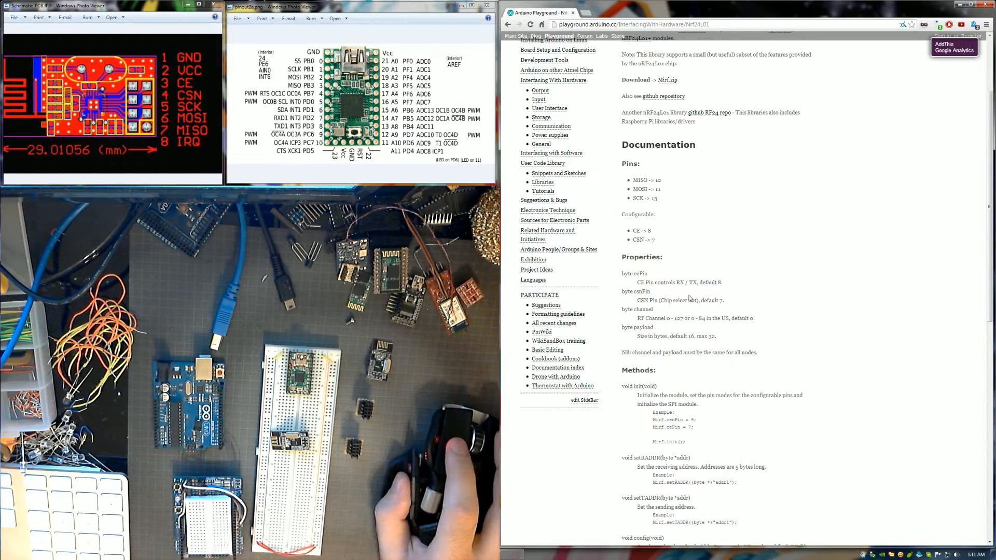
pyautogui.scroll(-3)
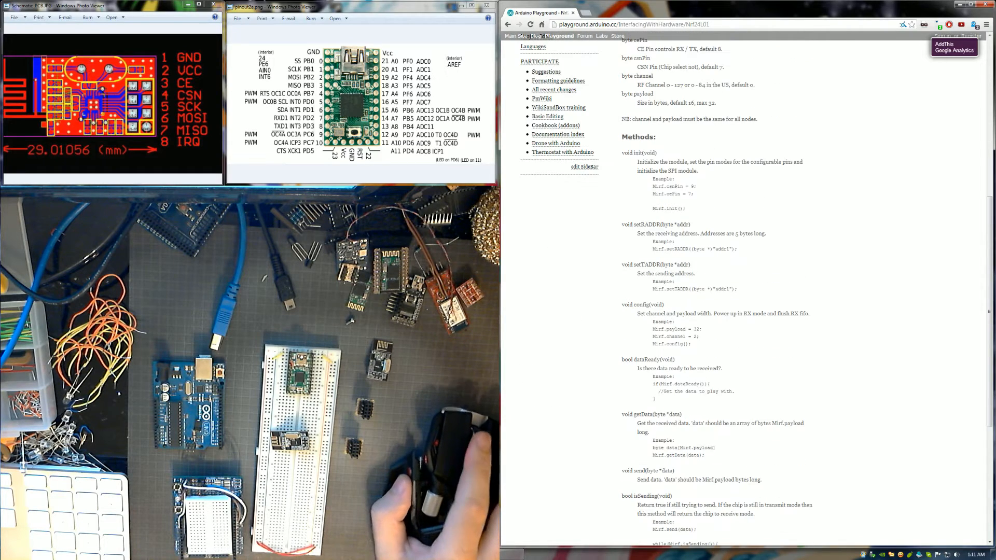
pyautogui.scroll(-3)
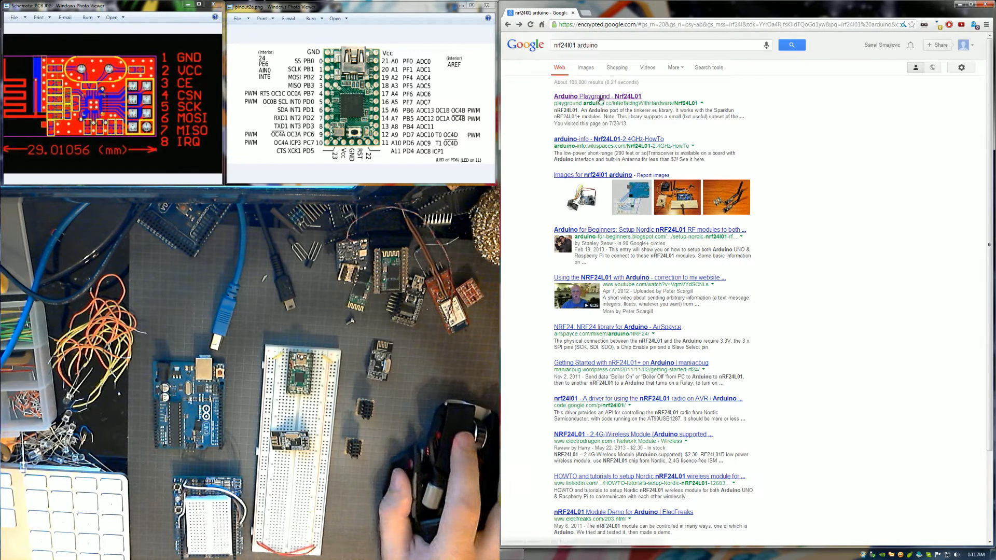
pyautogui.moveTo(597, 103)
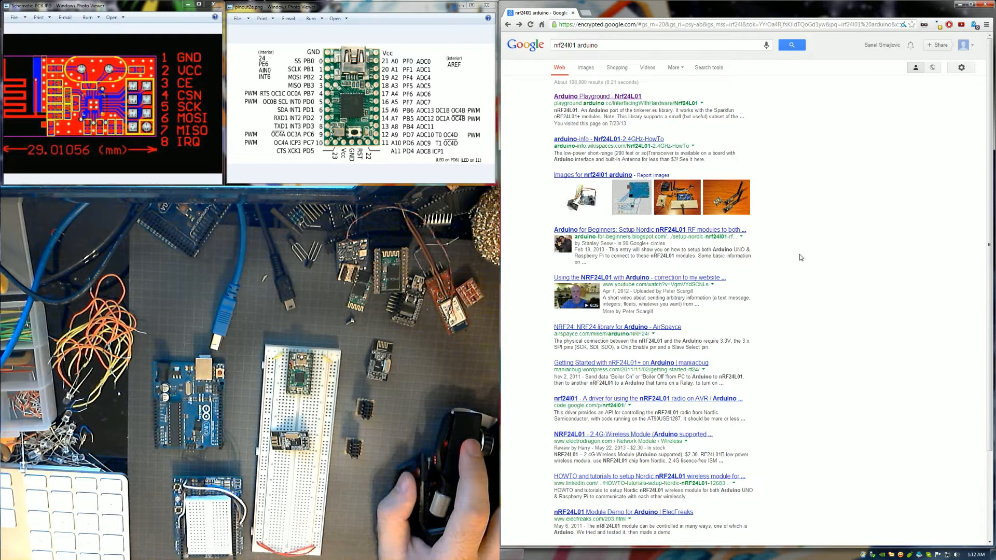
pyautogui.click(595, 96)
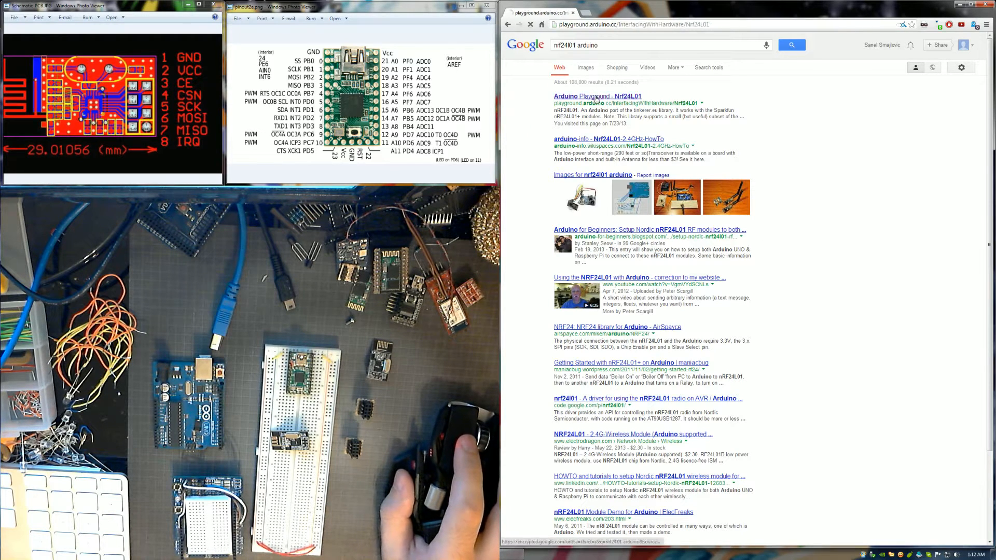
# Step: Download the Mirf.zip library archive to the Desktop
pyautogui.click(596, 96)
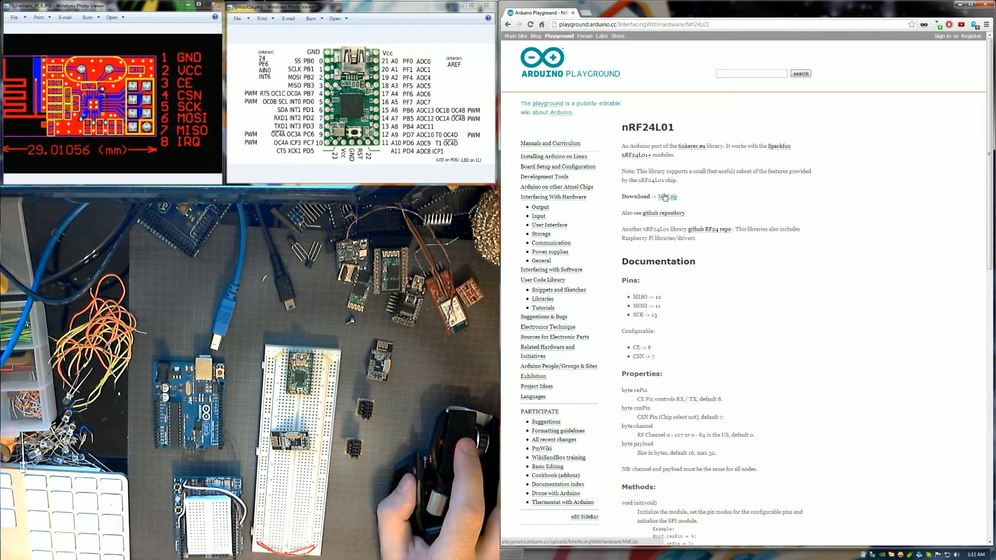
pyautogui.click(667, 196)
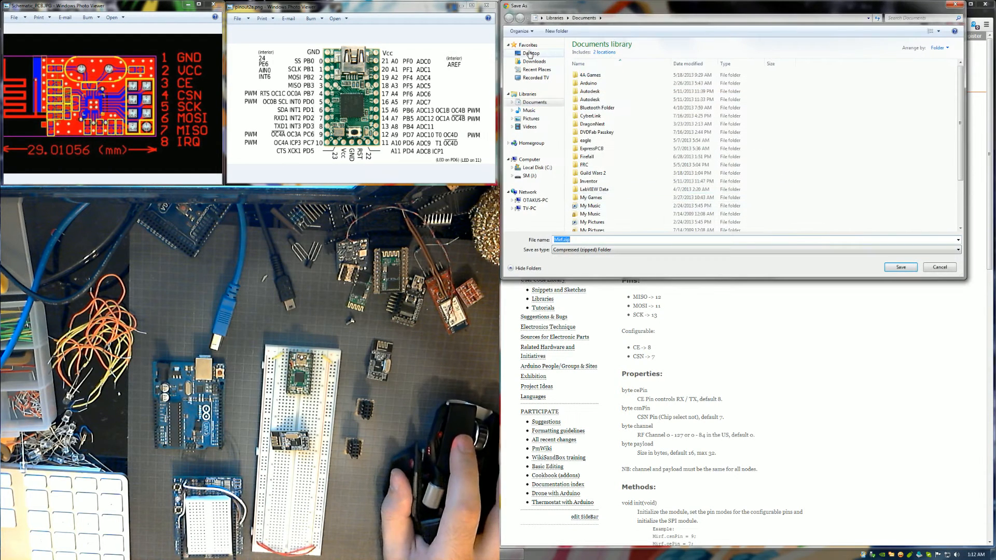
pyautogui.click(531, 53)
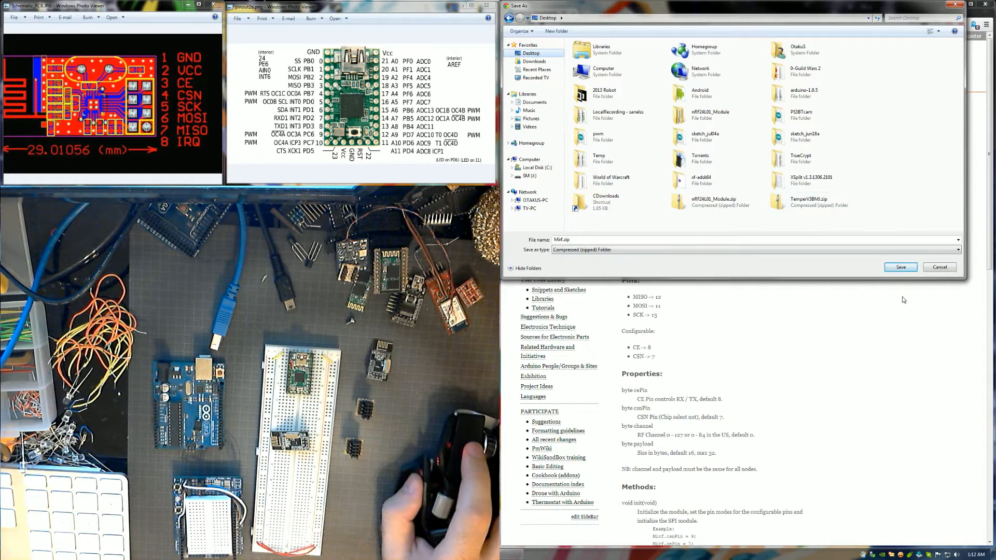
pyautogui.click(901, 267)
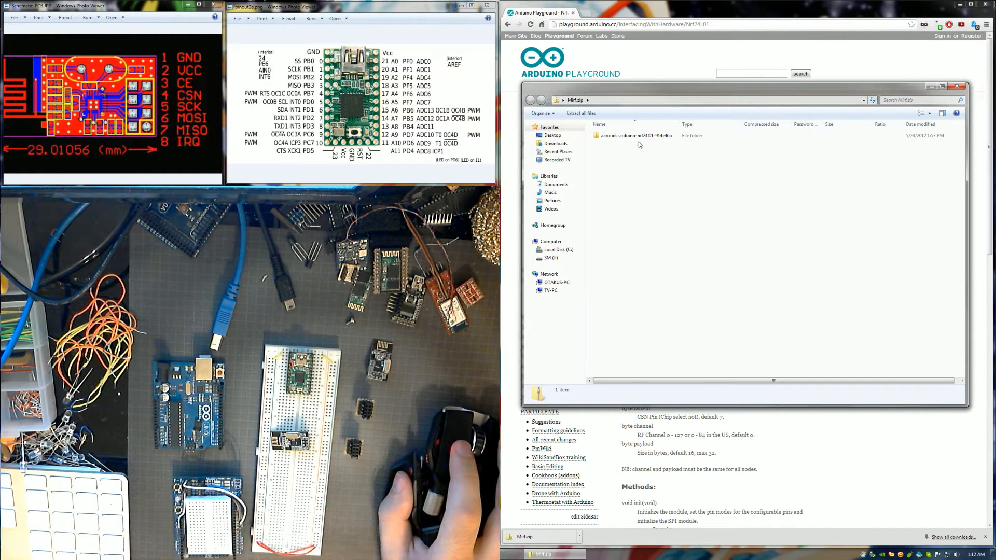
# Step: Copy the Mirf folder from the archive into arduino-1.0.5\libraries and close Explorer
pyautogui.click(633, 136)
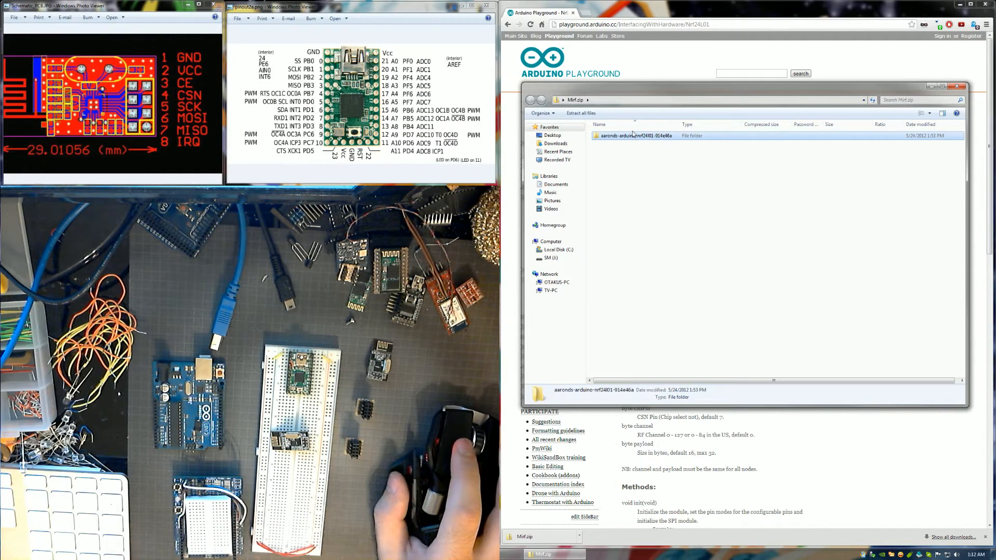
pyautogui.doubleClick(633, 135)
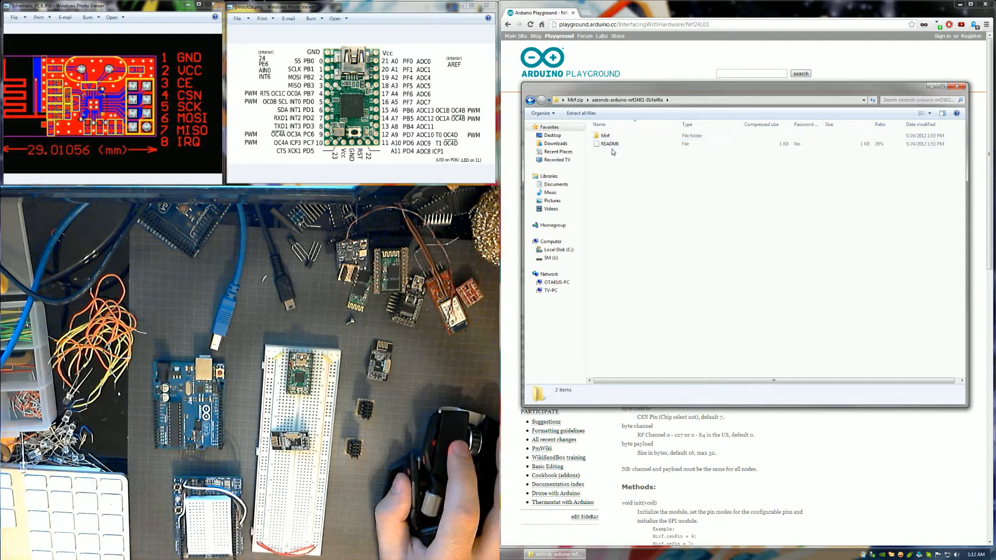
pyautogui.doubleClick(605, 136)
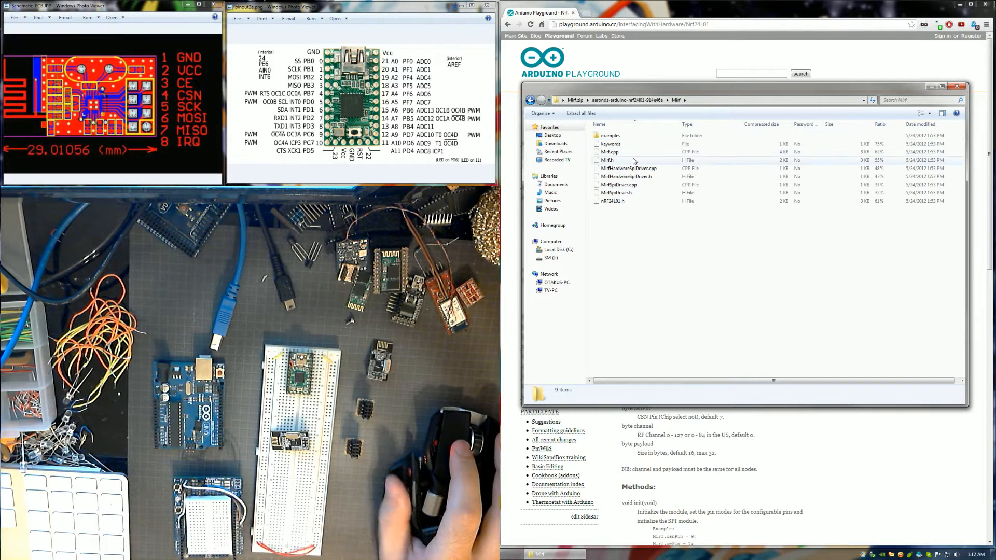
pyautogui.rightClick(608, 136)
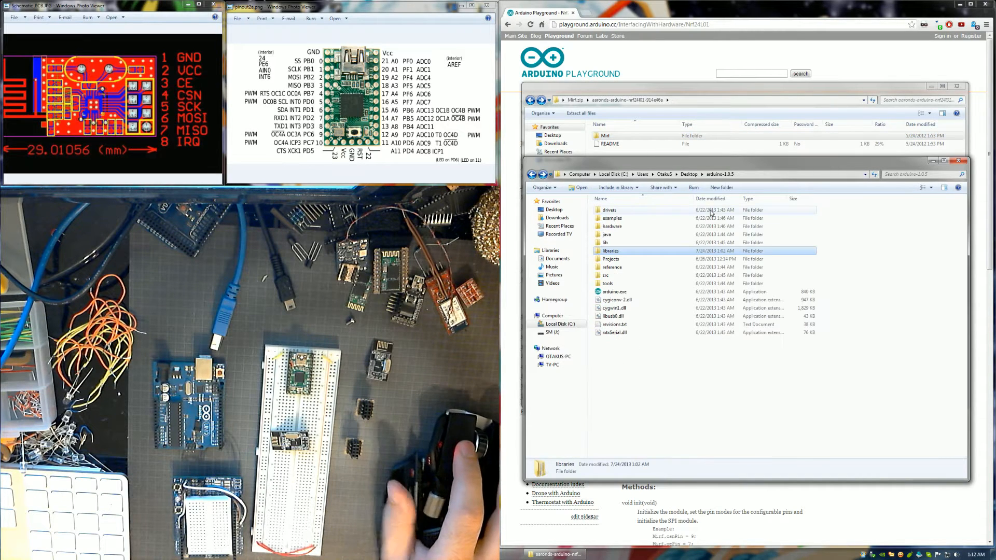
pyautogui.moveTo(639, 261)
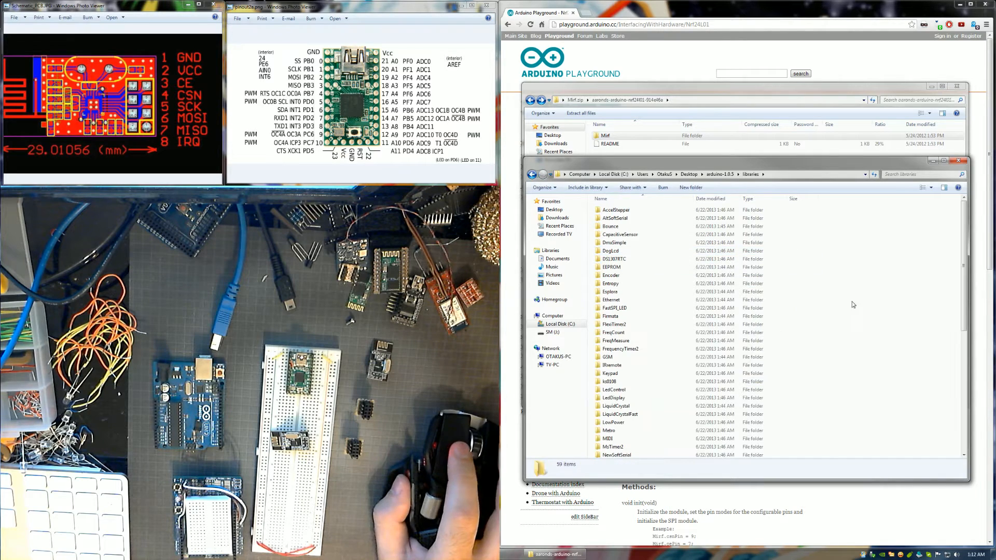
pyautogui.click(607, 447)
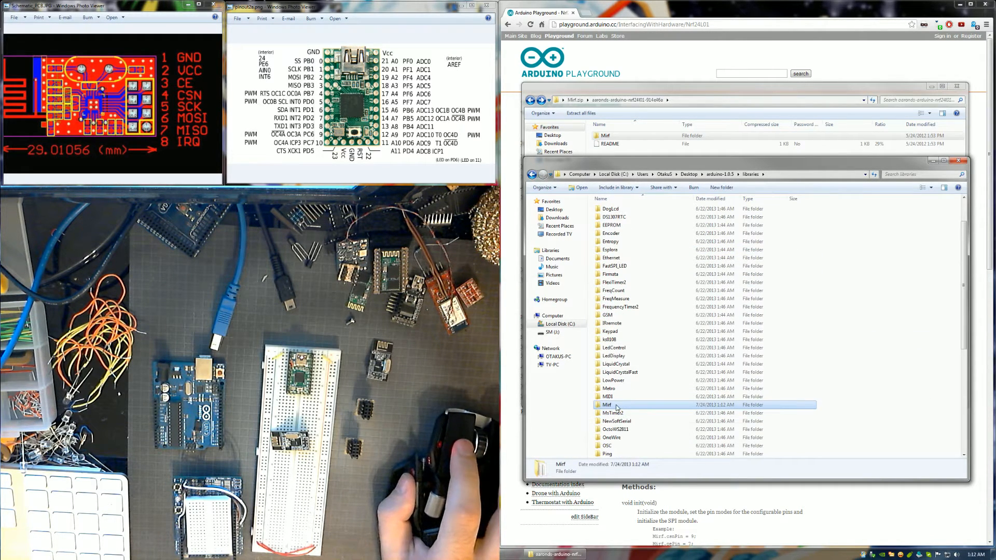
pyautogui.moveTo(637, 348)
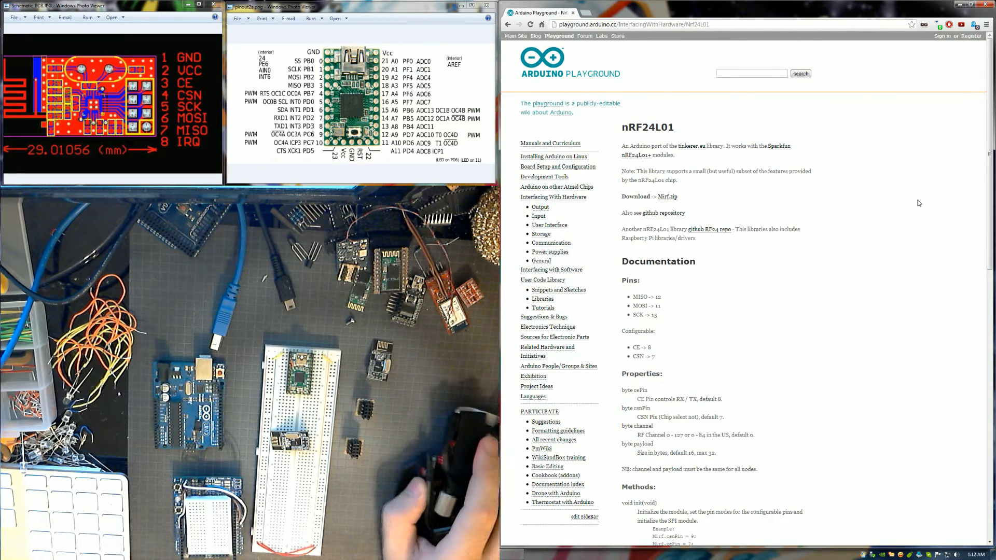
pyautogui.scroll(-3)
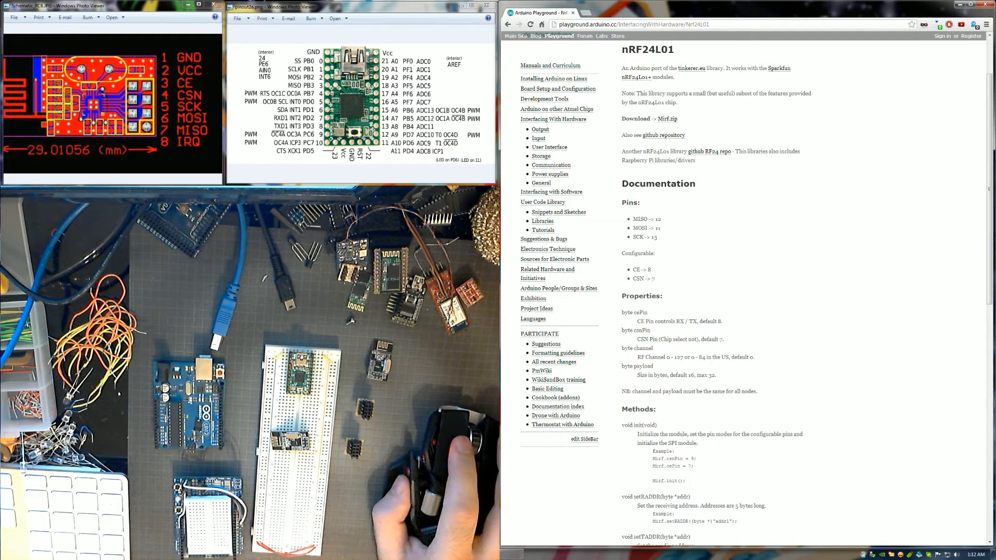
pyautogui.doubleClick(640, 219)
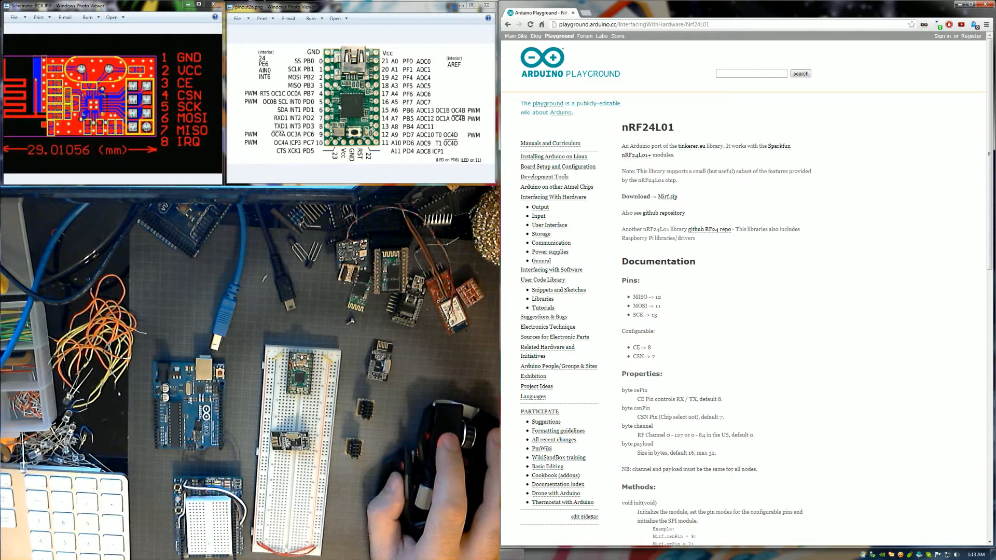
pyautogui.moveTo(482, 148)
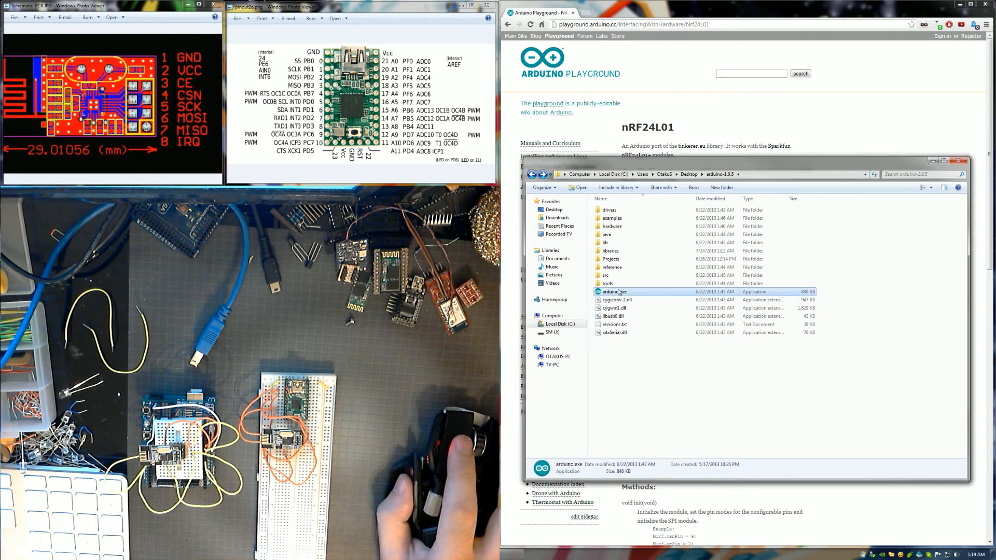
# Step: Launch Arduino IDE 1.0.5 and open the Mirf ping_client example sketch
pyautogui.doubleClick(614, 291)
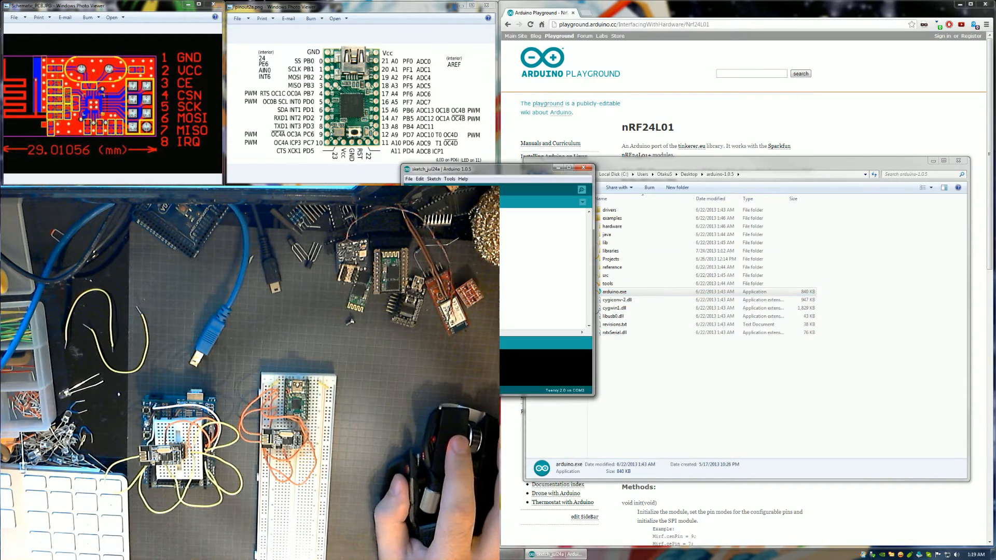
pyautogui.click(613, 144)
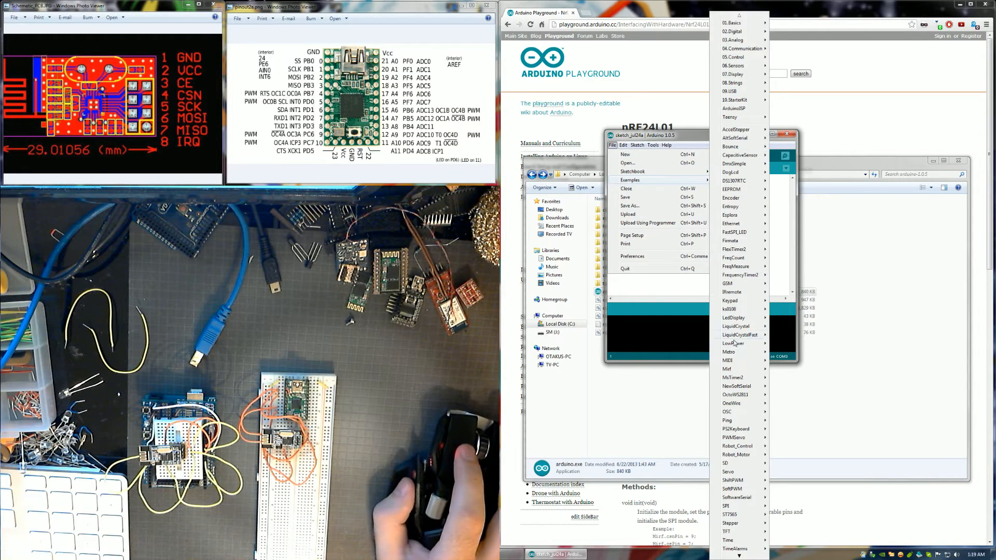
pyautogui.moveTo(728, 369)
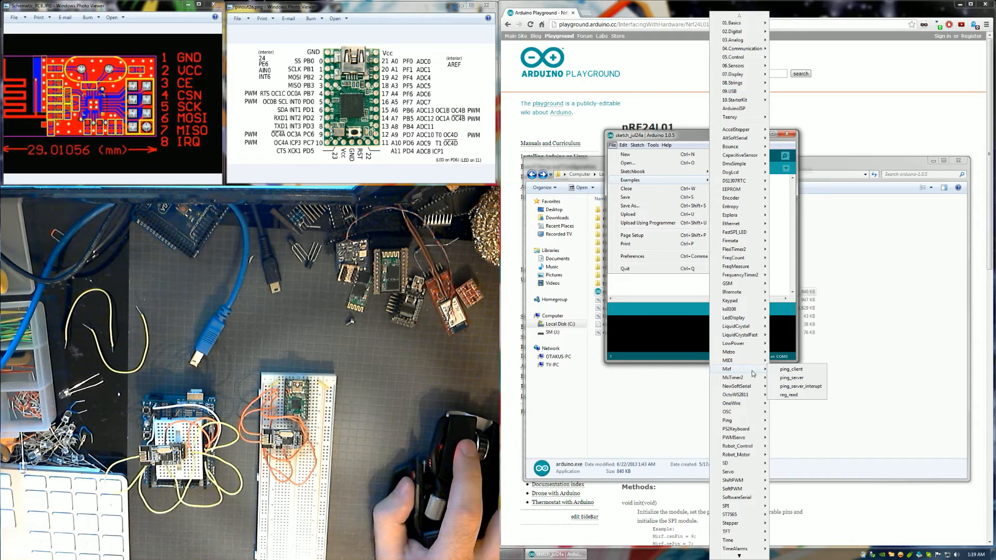
pyautogui.moveTo(807, 391)
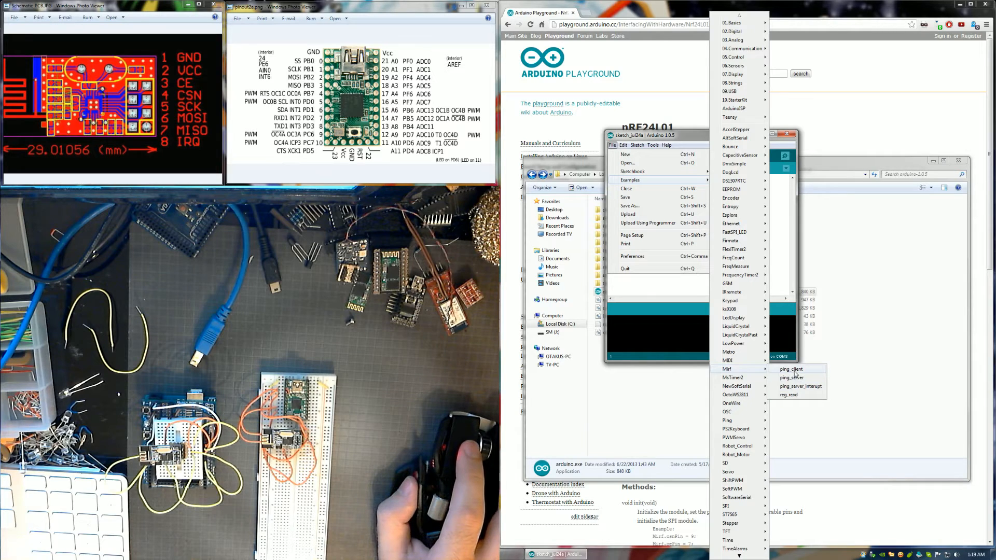
pyautogui.click(791, 369)
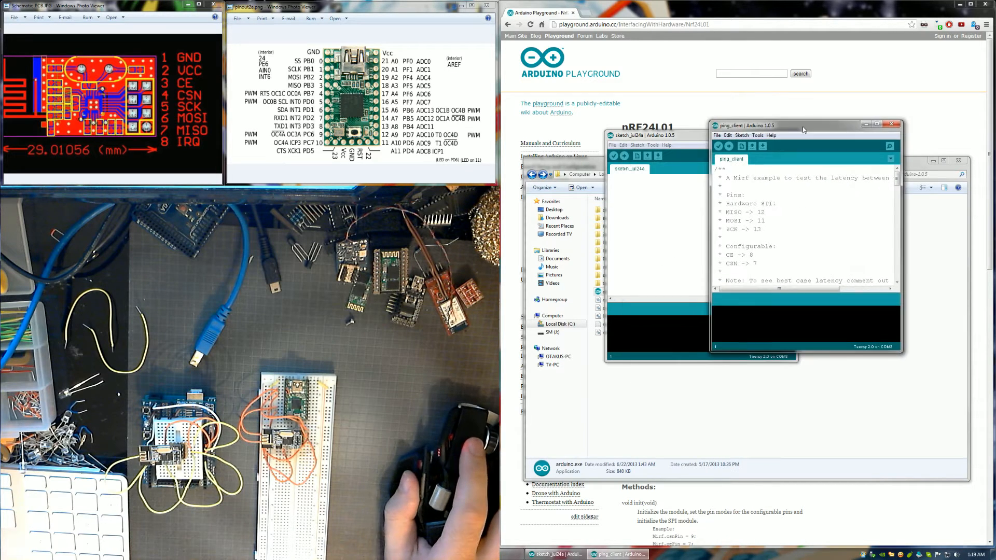
pyautogui.click(612, 145)
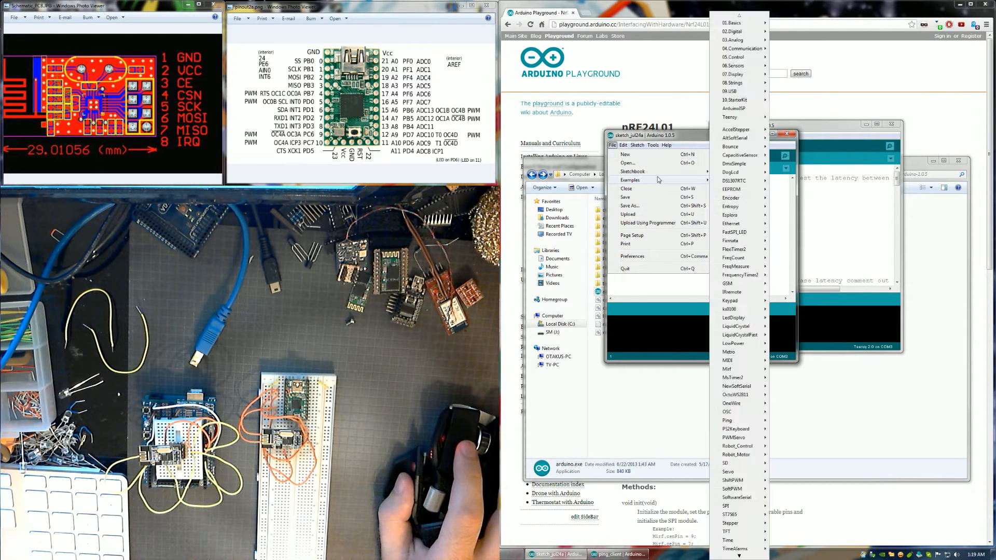
pyautogui.moveTo(727, 369)
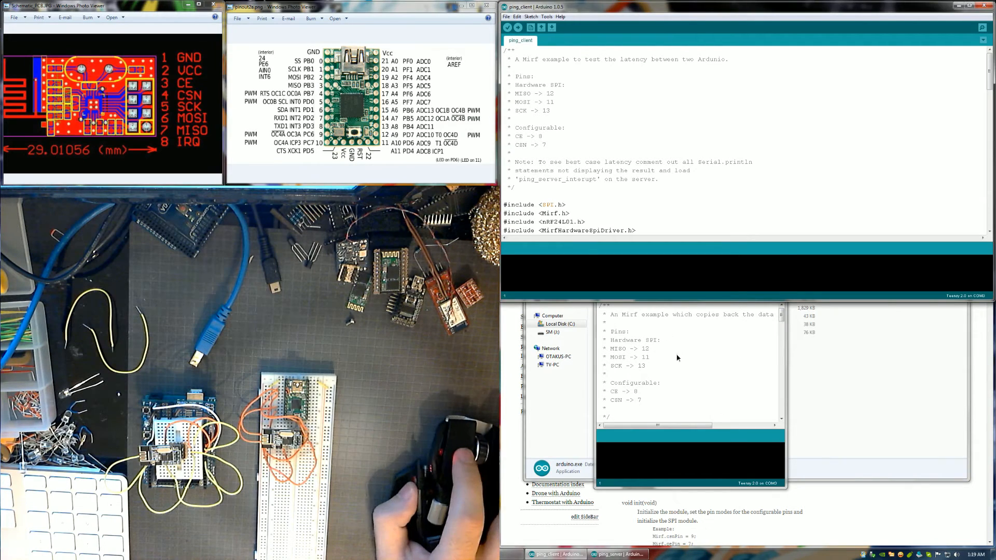
# Step: Fit ping_server into the lower half of the screen and target ping_client at Arduino Uno
pyautogui.click(617, 555)
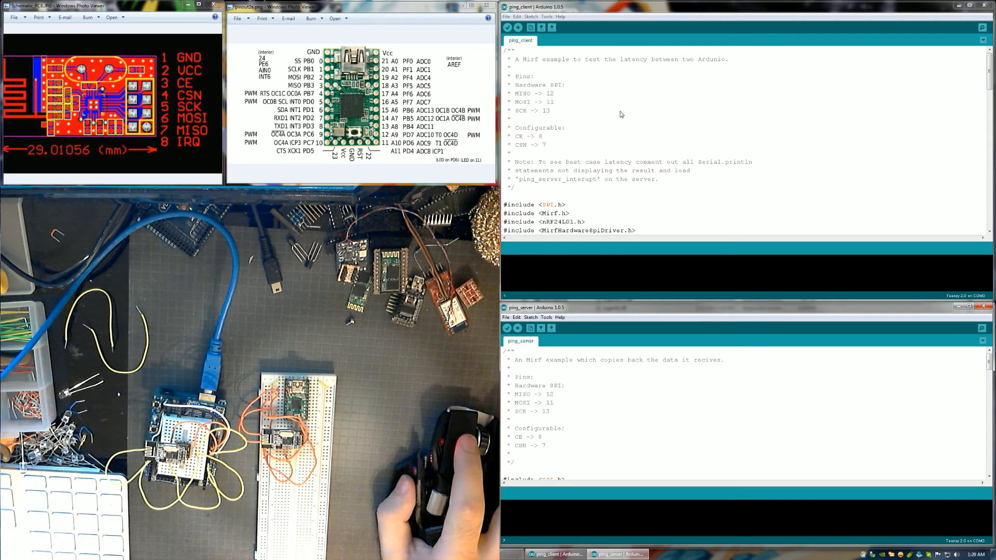
pyautogui.click(547, 16)
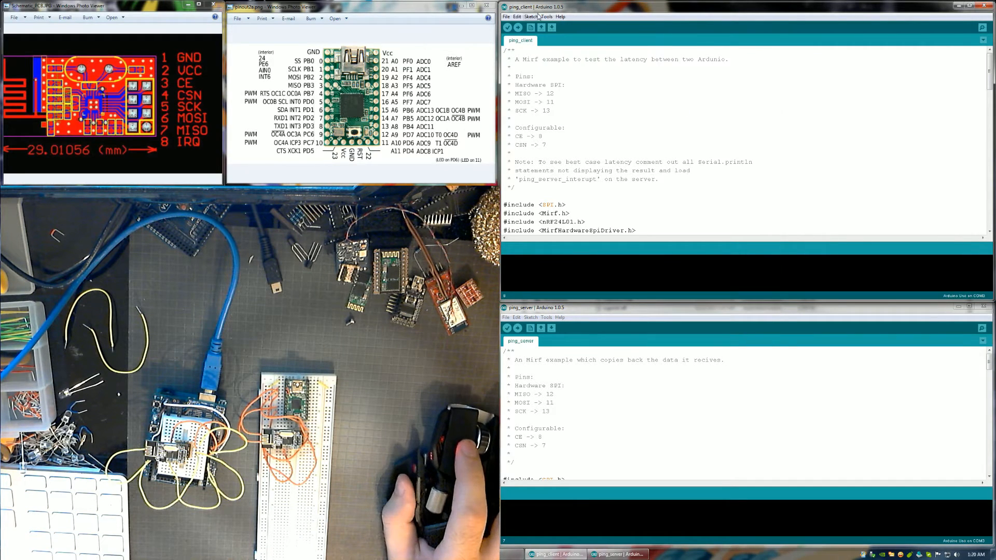
# Step: Upload ping_client to the Uno on COM4, producing a 4,462-byte binary
pyautogui.click(545, 17)
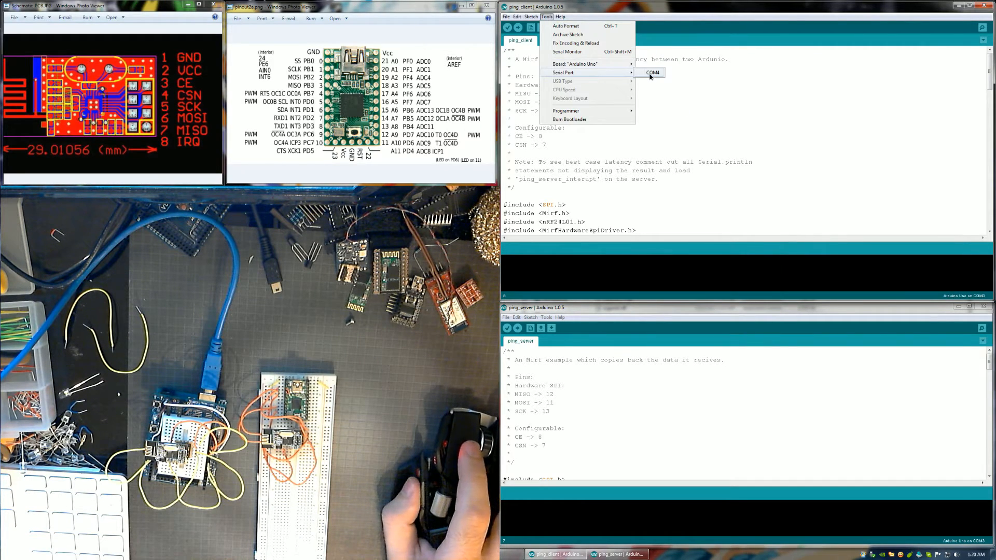
pyautogui.click(652, 73)
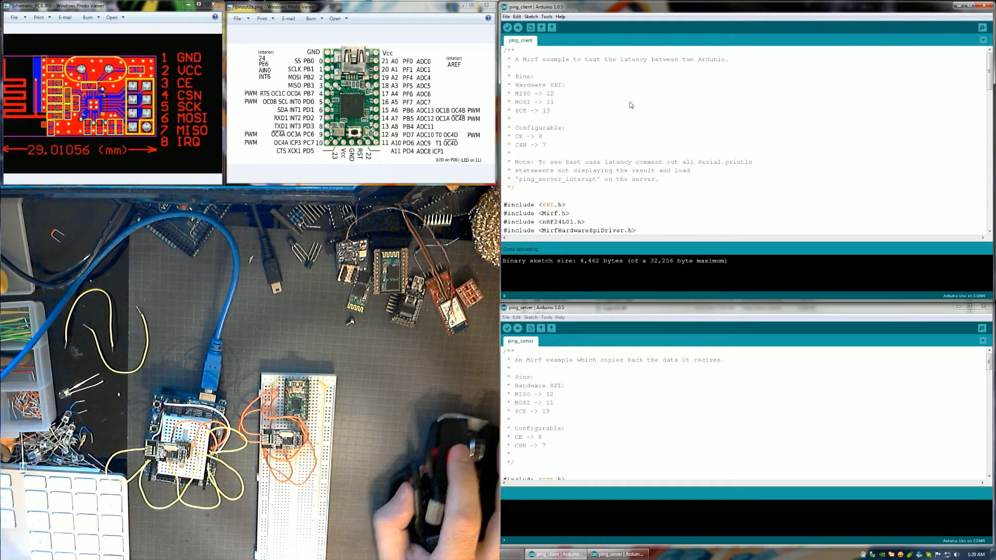
pyautogui.click(545, 16)
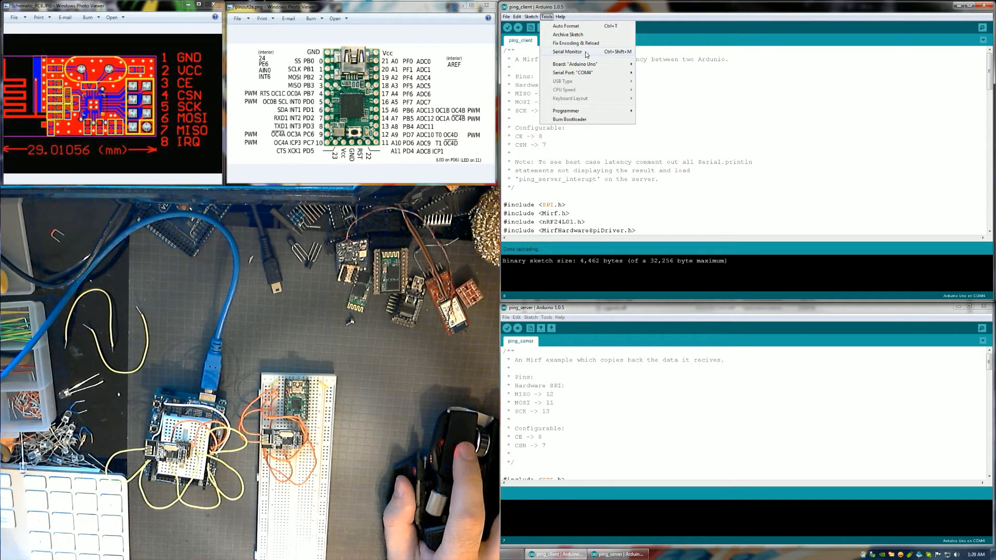
# Step: Open ping_client's COM4 serial monitor showing repeated 'Timeout on response from server!'
pyautogui.click(567, 52)
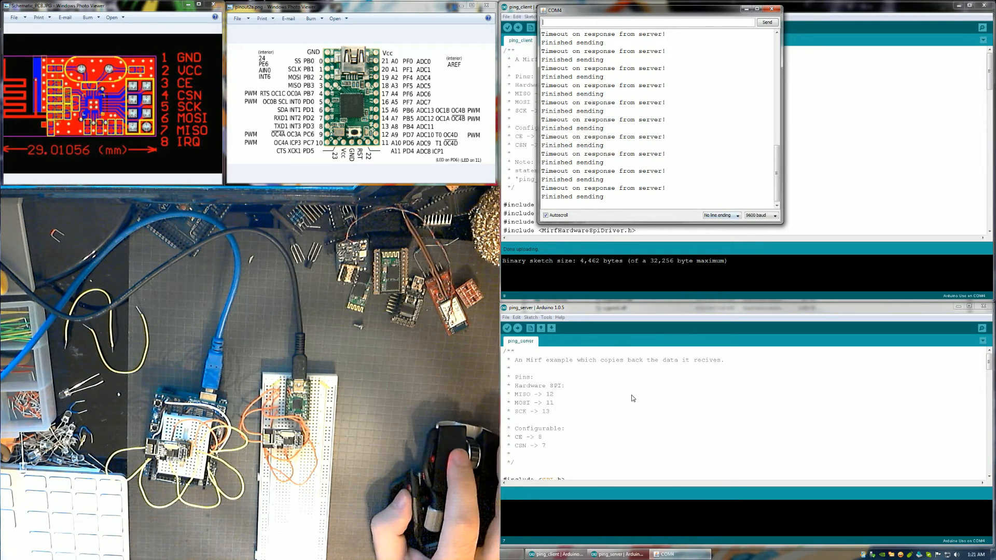
pyautogui.click(545, 317)
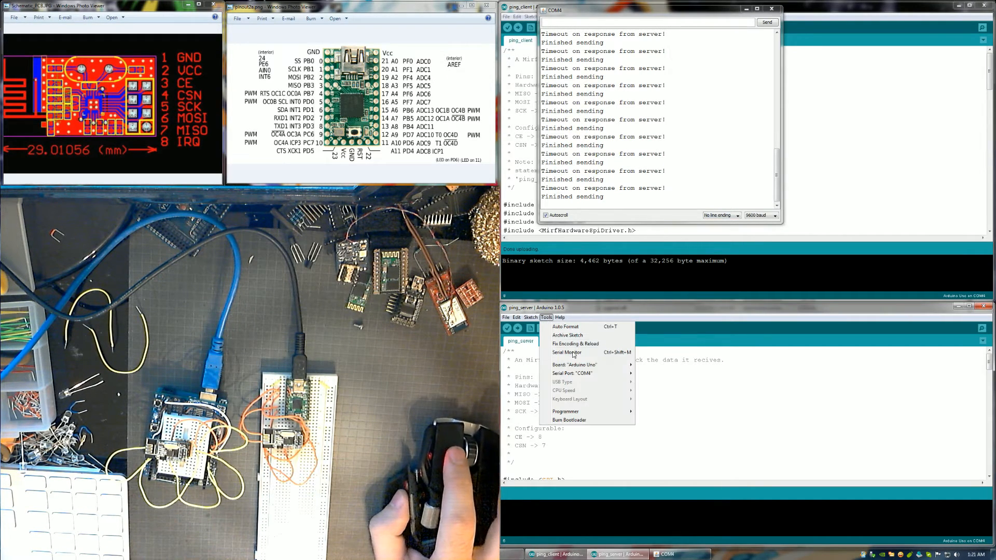
# Step: Set ping_server to Teensy 2.0 on COM3 and upload the 5,066-byte sketch
pyautogui.click(574, 365)
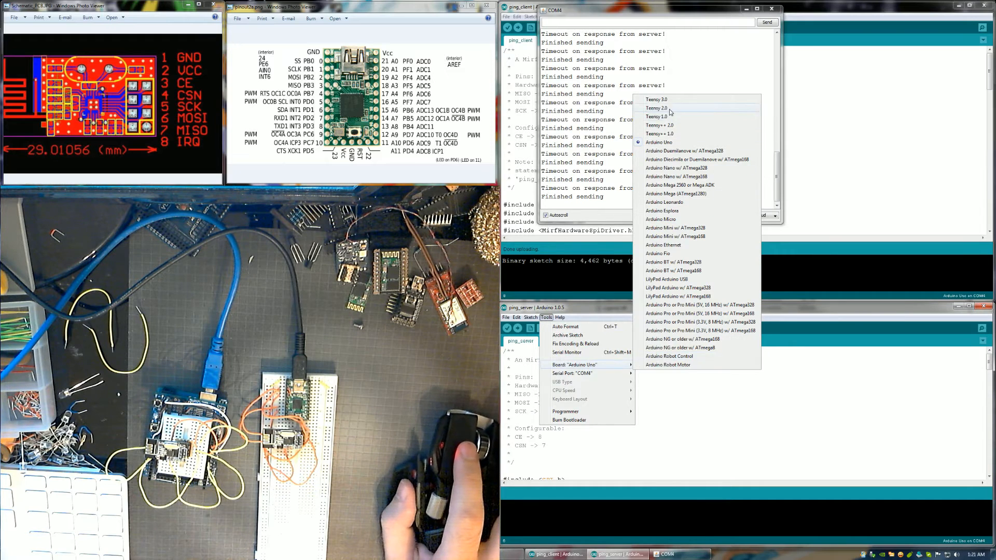
pyautogui.click(658, 108)
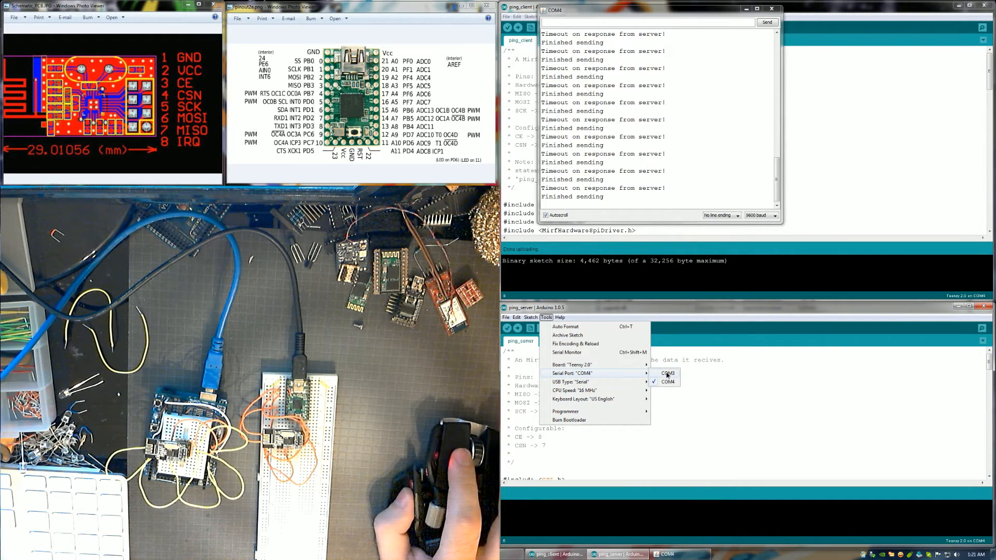
pyautogui.click(668, 373)
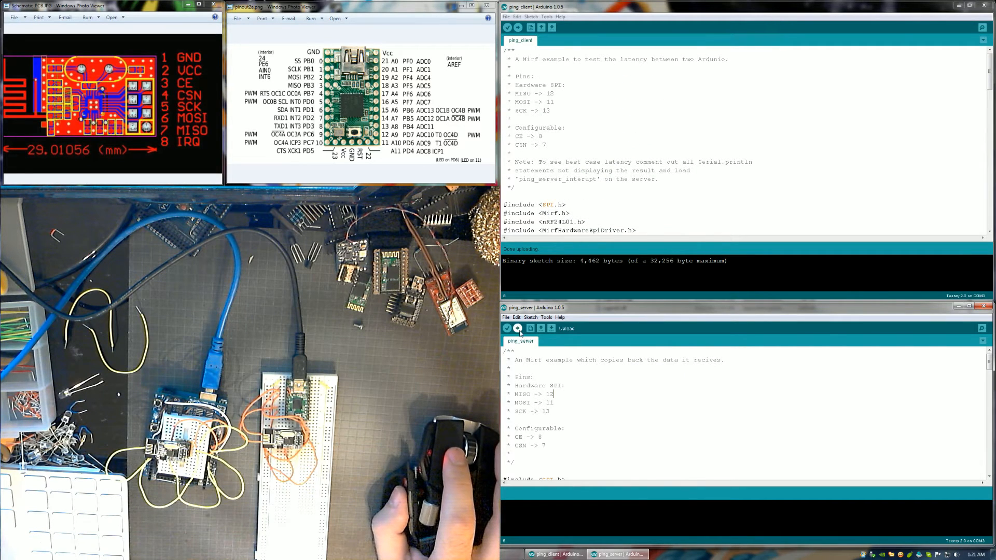
pyautogui.click(517, 329)
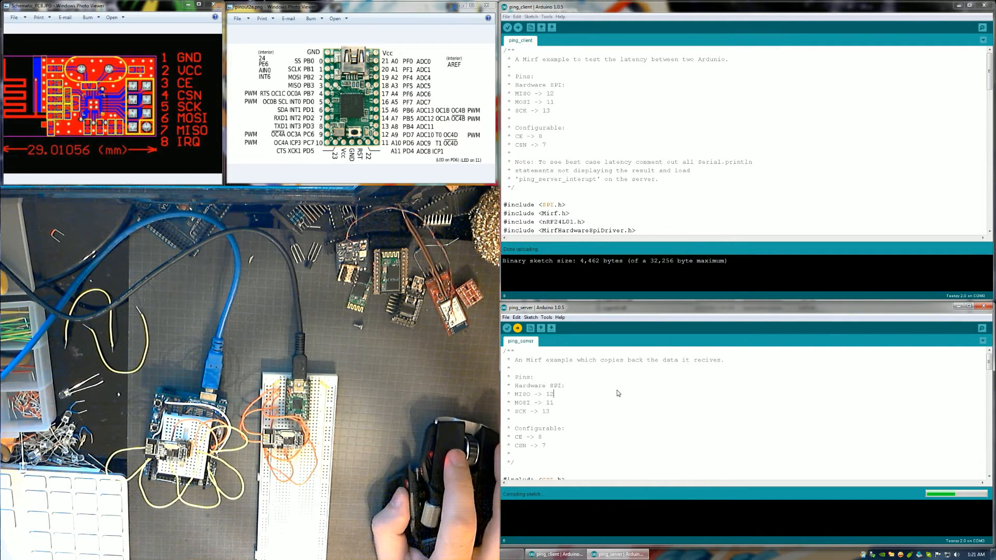
pyautogui.click(516, 328)
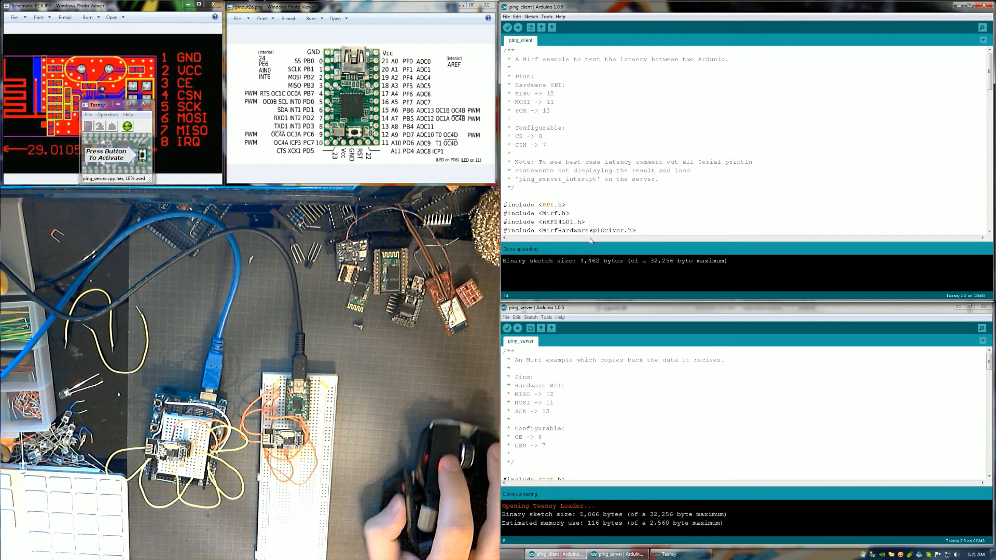
pyautogui.click(545, 16)
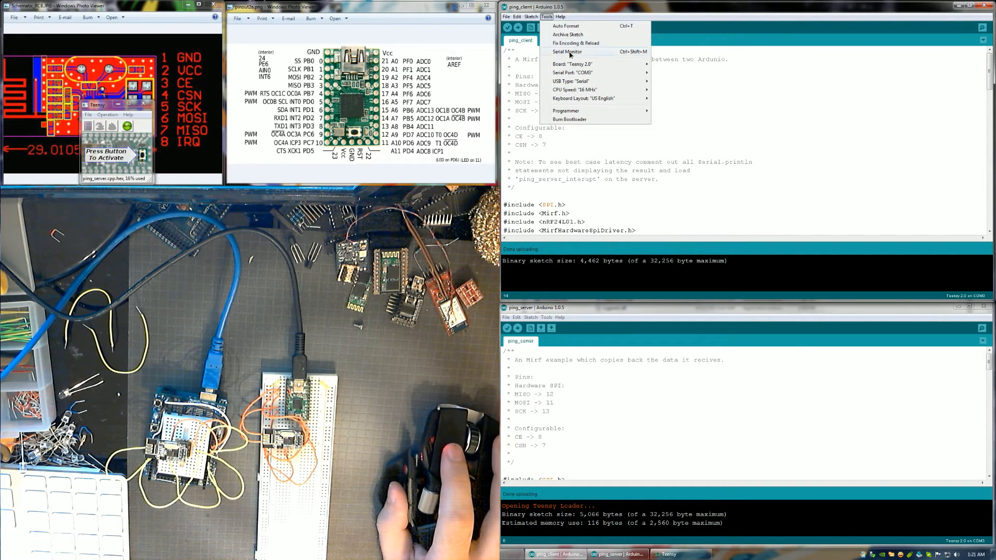
pyautogui.click(566, 51)
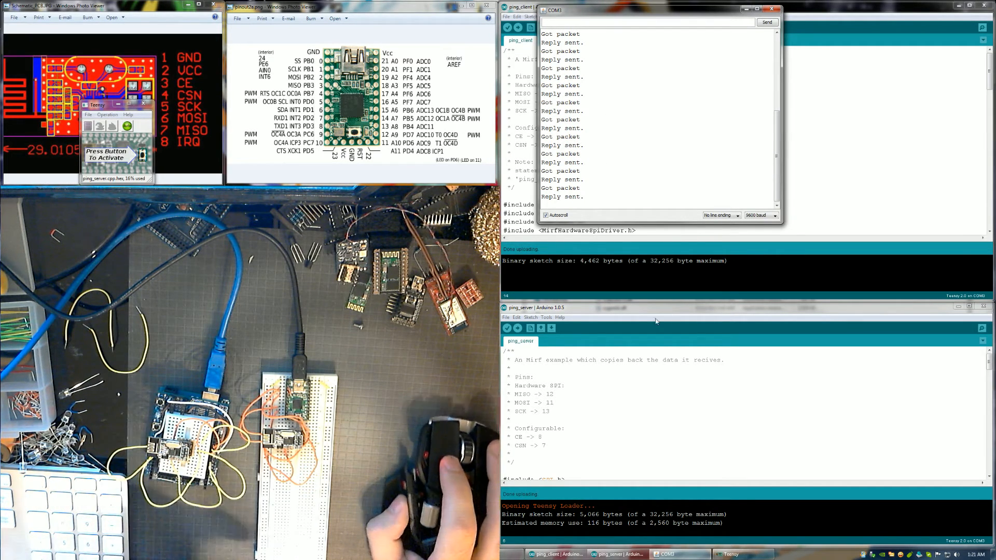
pyautogui.click(779, 8)
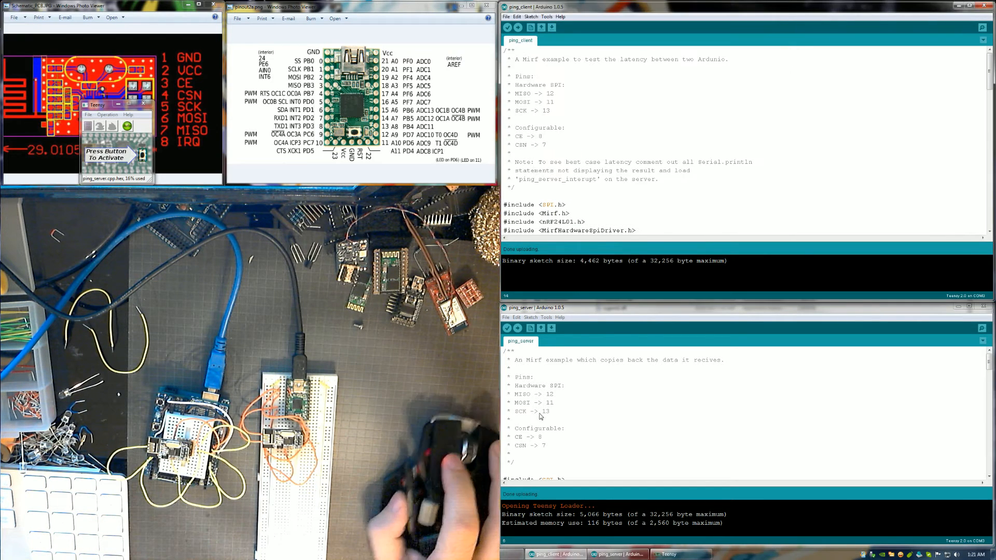
pyautogui.click(545, 317)
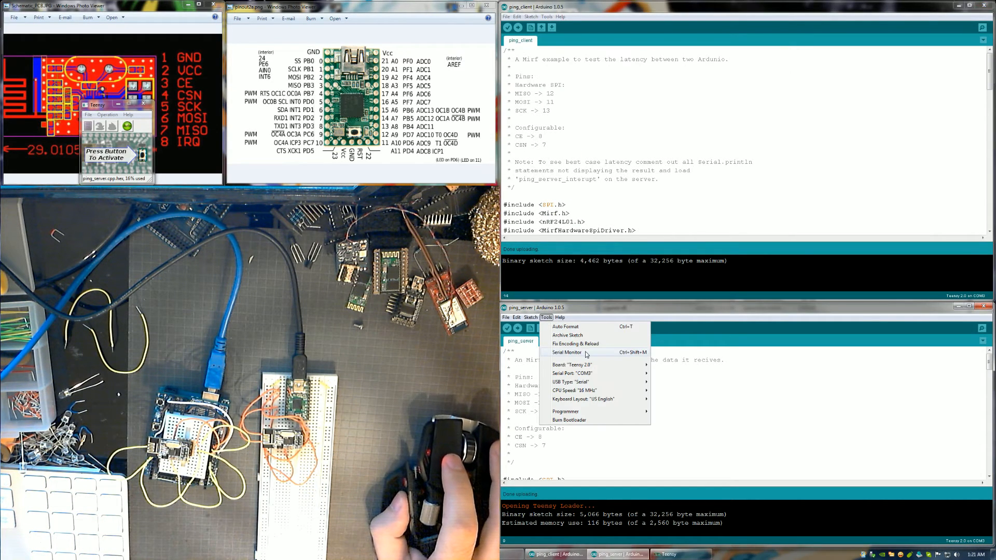
pyautogui.click(567, 353)
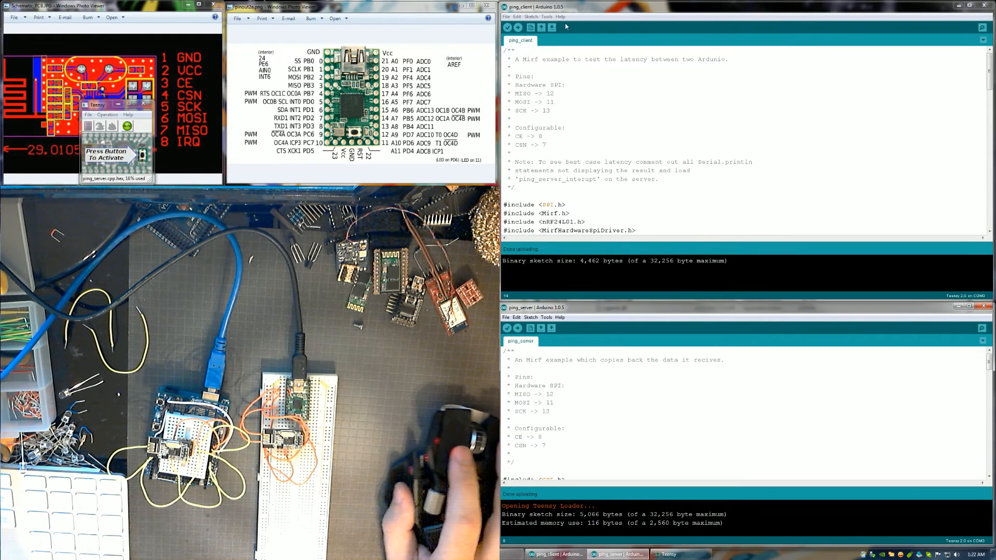
# Step: Select COM4 for ping_client, watch pings of about 10–12 ms, then close the monitor
pyautogui.click(546, 16)
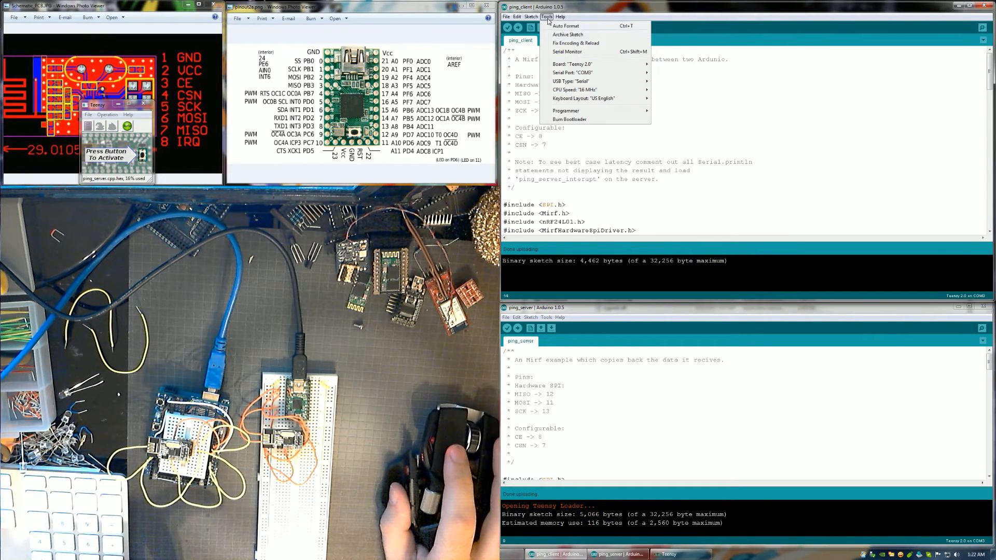
pyautogui.click(567, 51)
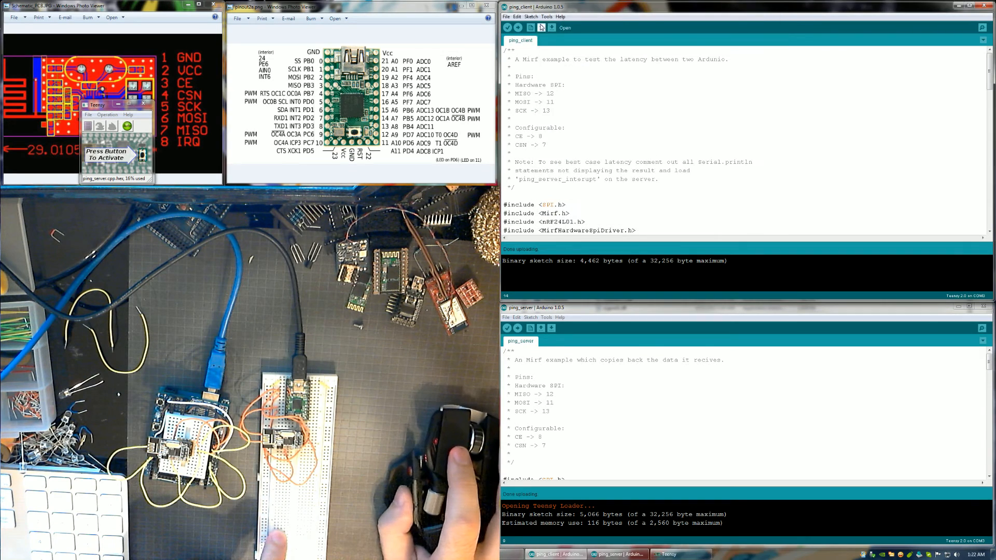
pyautogui.click(545, 17)
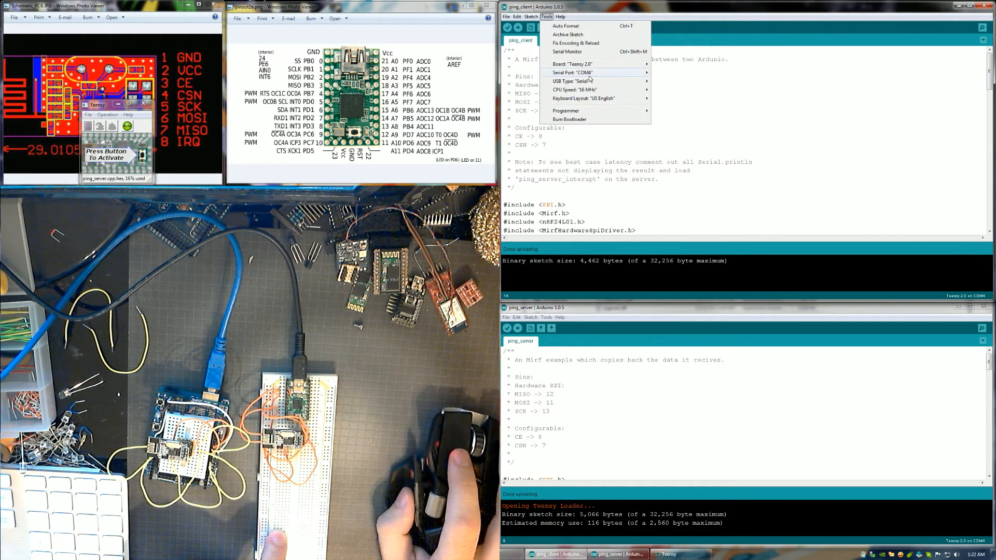
pyautogui.moveTo(567, 52)
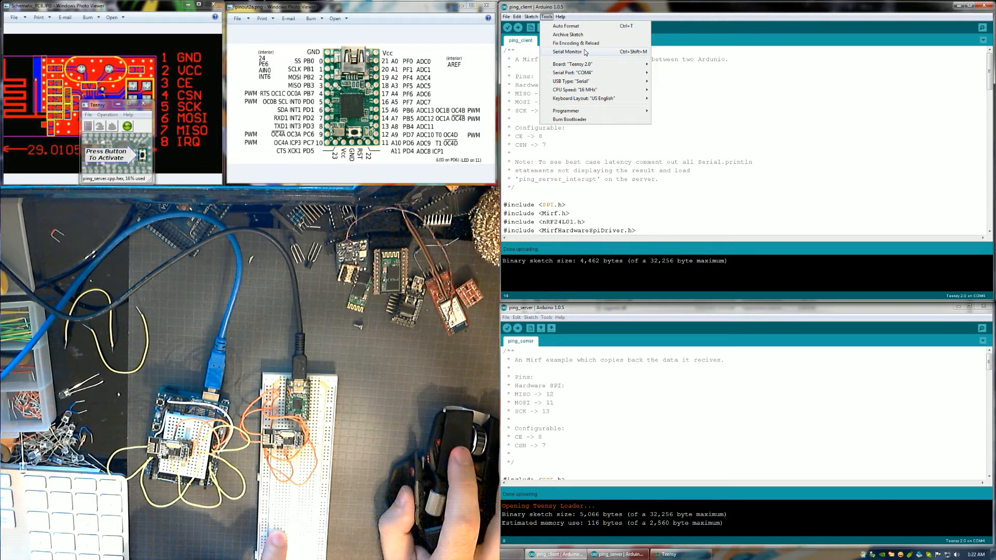
pyautogui.click(566, 52)
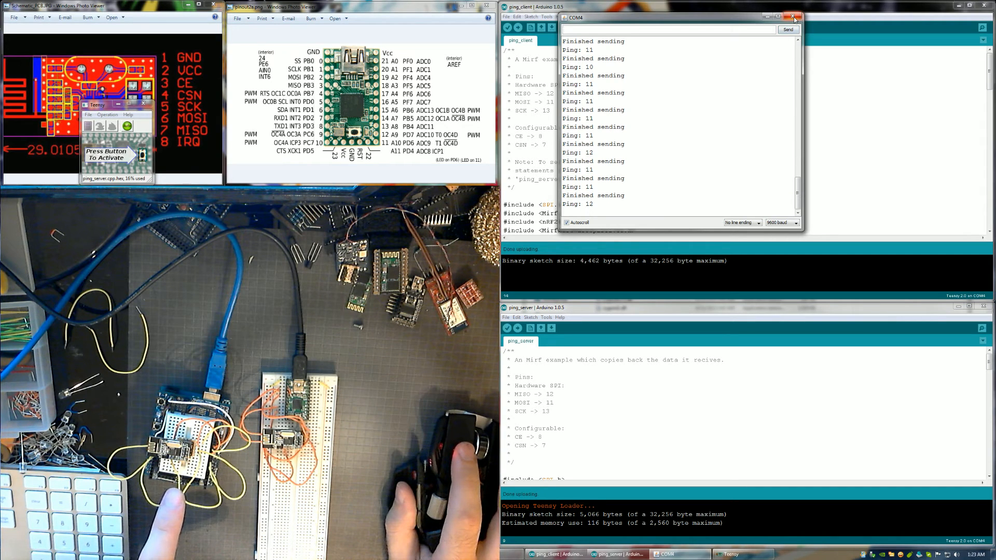
pyautogui.click(794, 16)
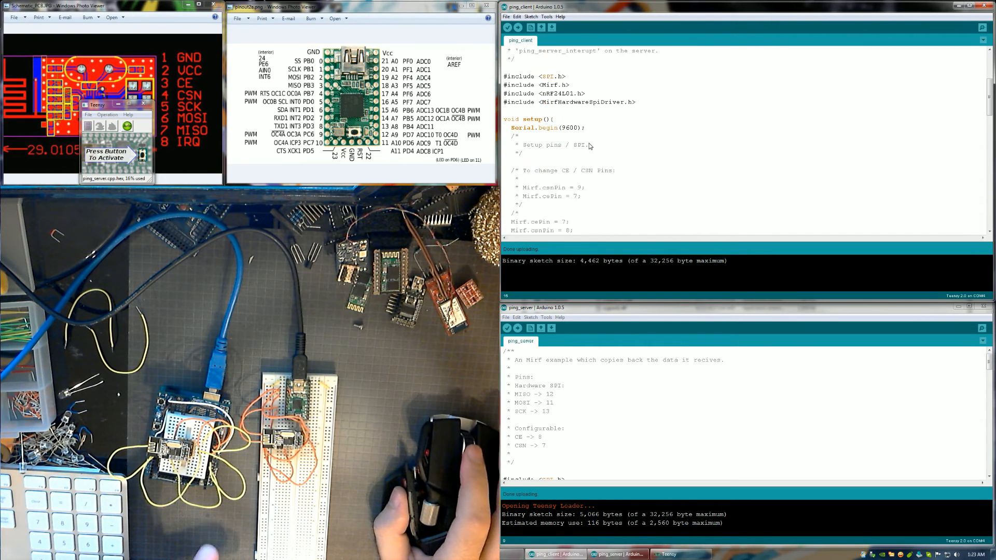
pyautogui.scroll(-3)
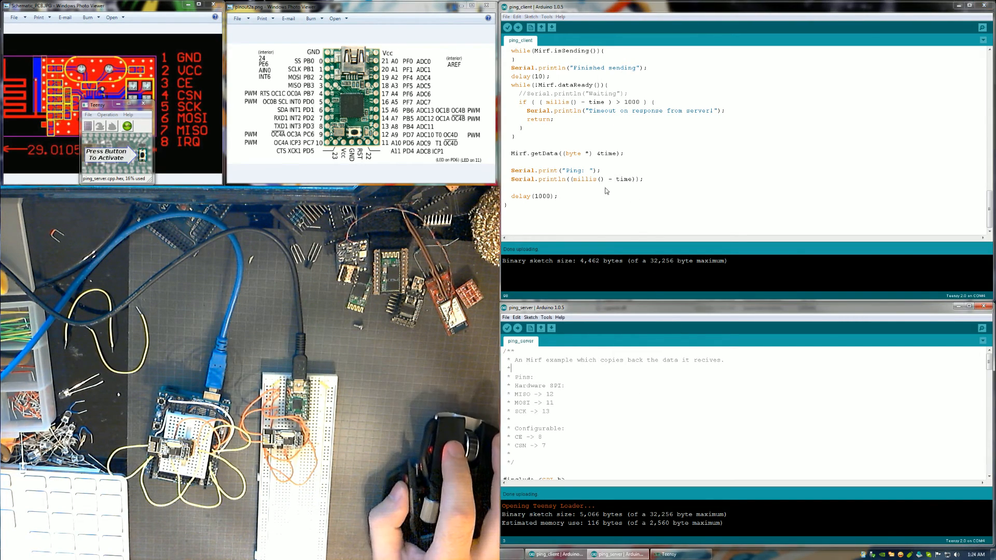
pyautogui.click(546, 17)
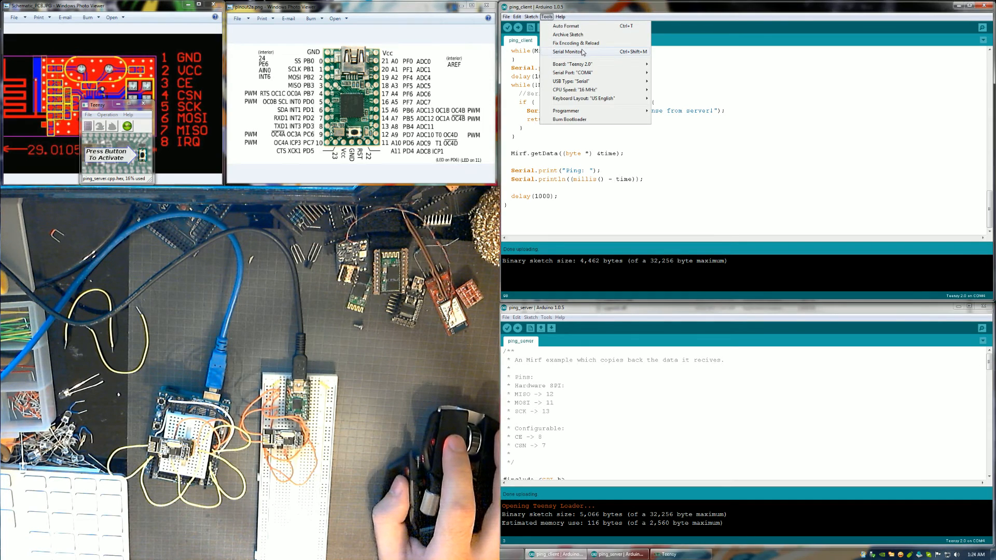
# Step: Reopen the COM4 serial monitor, confirm pings of 11–12 ms, and close it
pyautogui.click(567, 51)
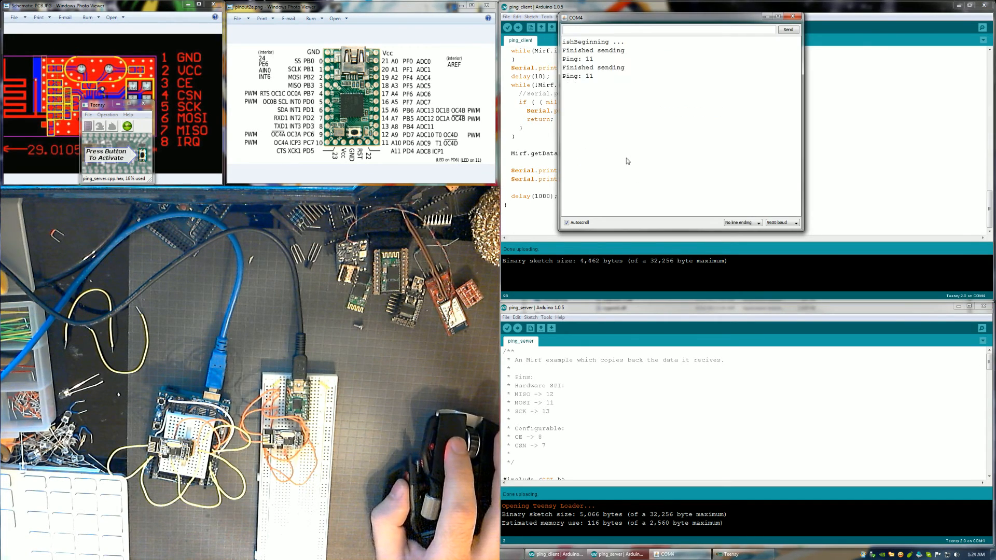
pyautogui.click(546, 317)
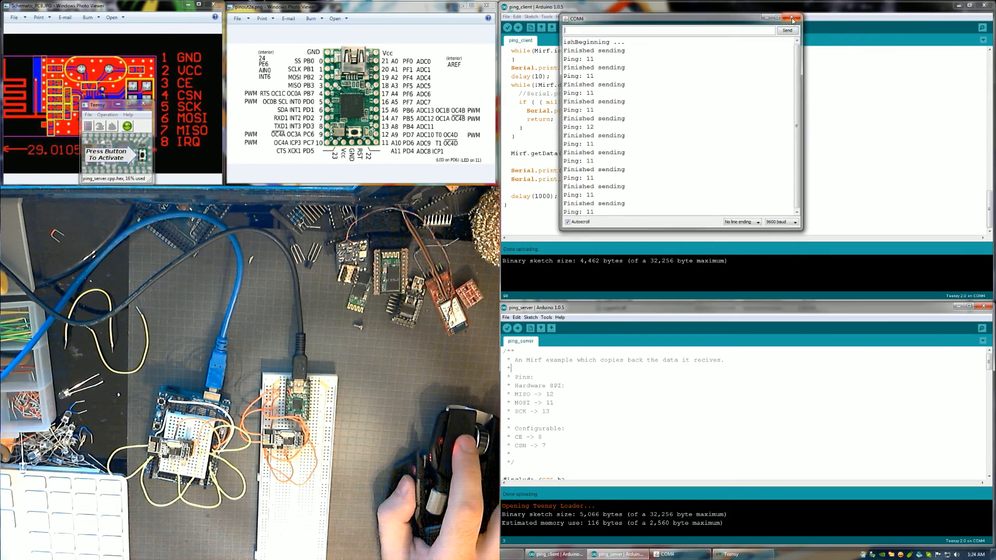
pyautogui.click(793, 17)
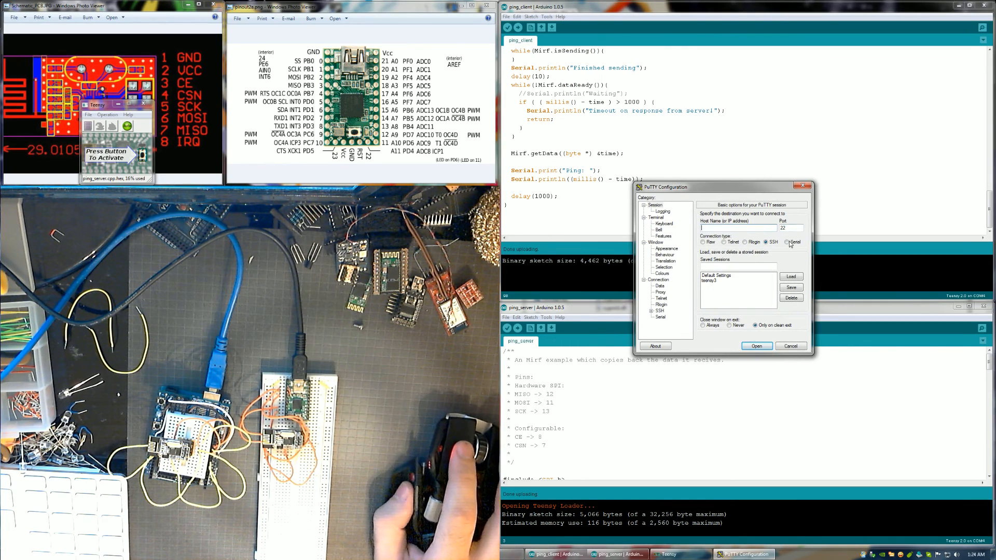
# Step: Open a COM3 serial session at 9600 showing Got packet and Reply sent, then choose Serial for another session
pyautogui.click(787, 242)
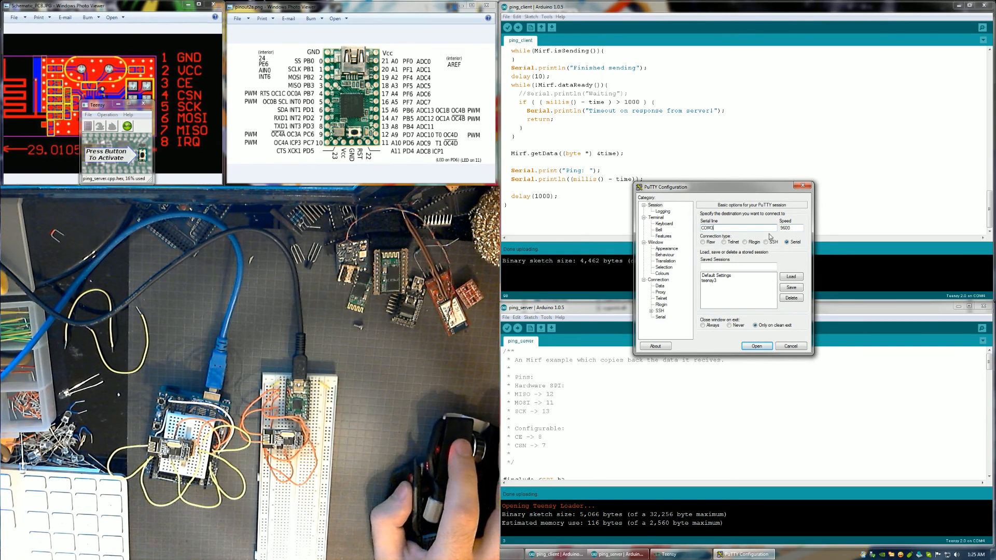
pyautogui.click(756, 346)
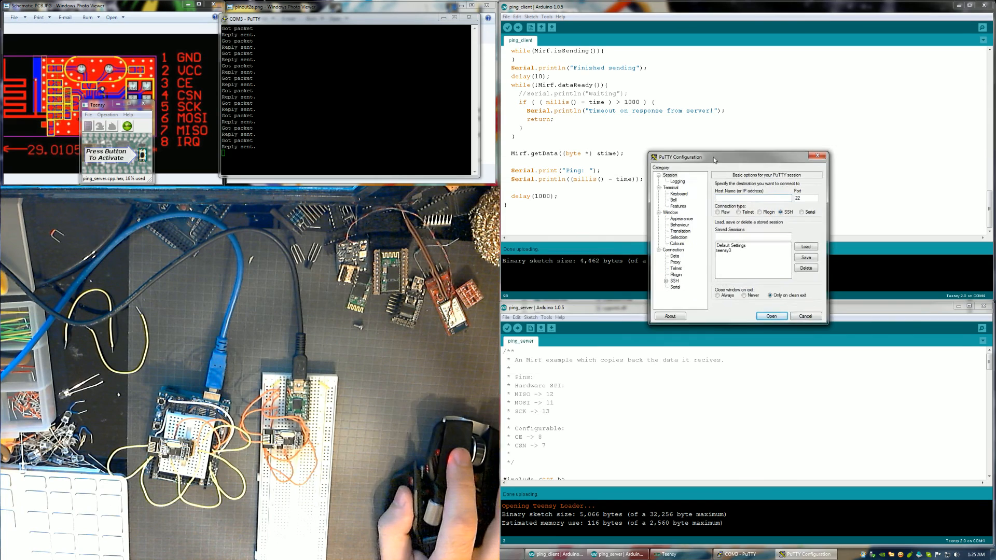
pyautogui.click(803, 211)
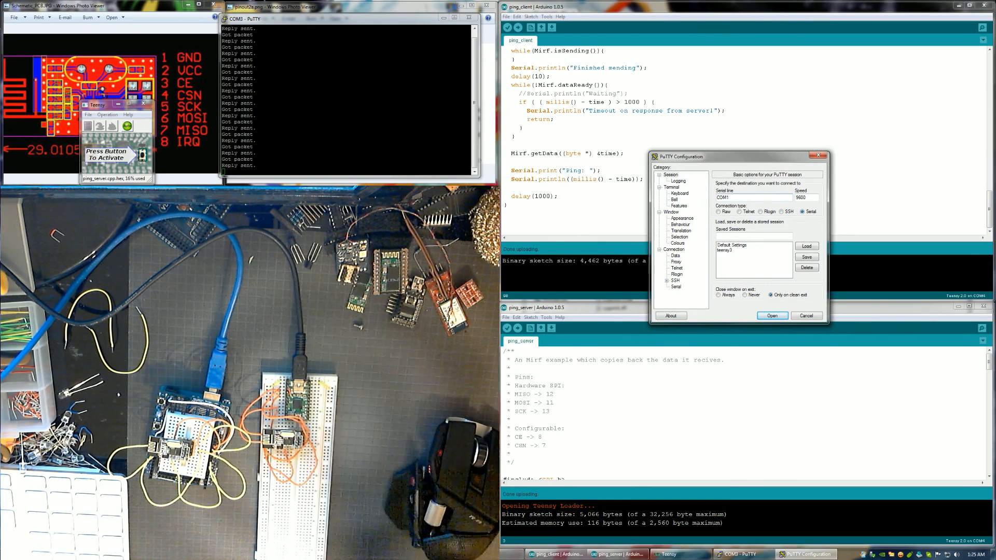